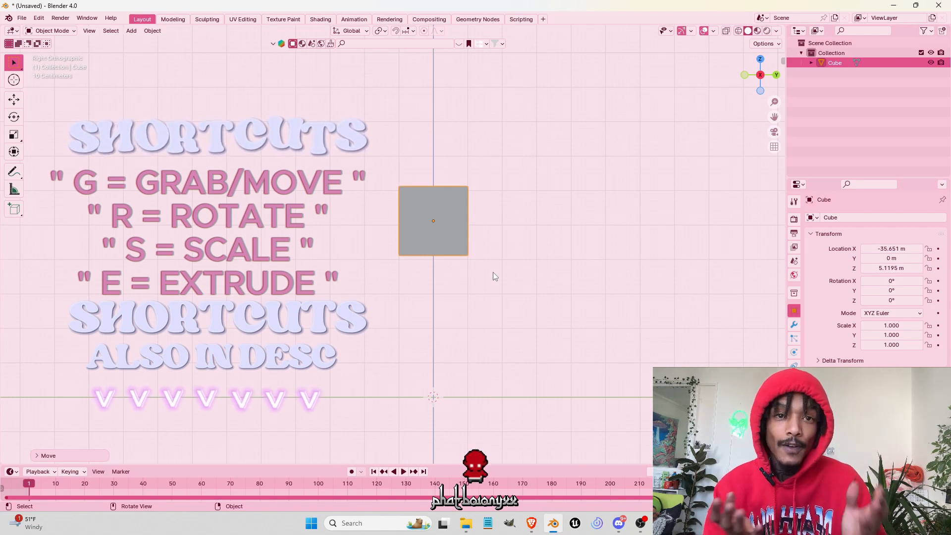
{"action": "mouse_move", "coordinate": [497, 270]}
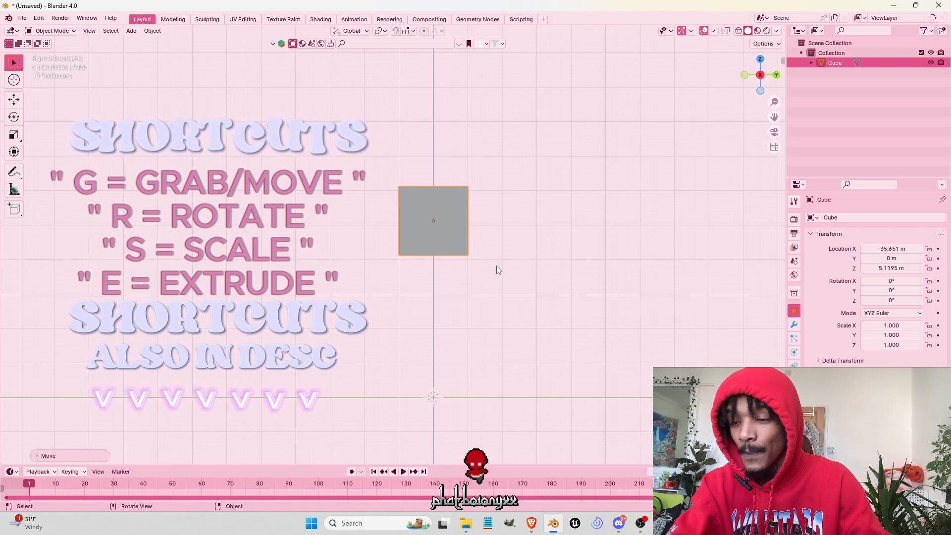
Scale the default cube to 0.745 and add a centre edge loop in Edit Mode
{"action": "key", "text": "s"}
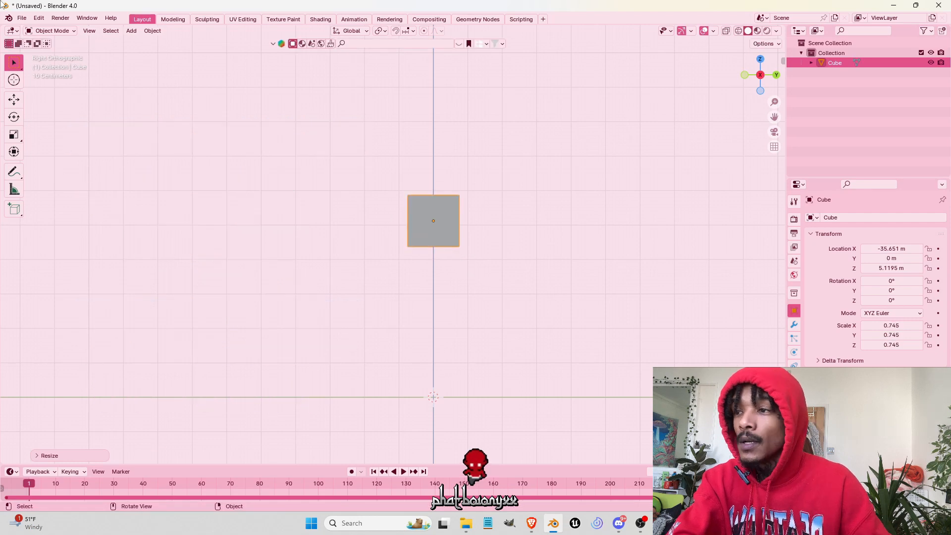
{"action": "key", "text": "Tab"}
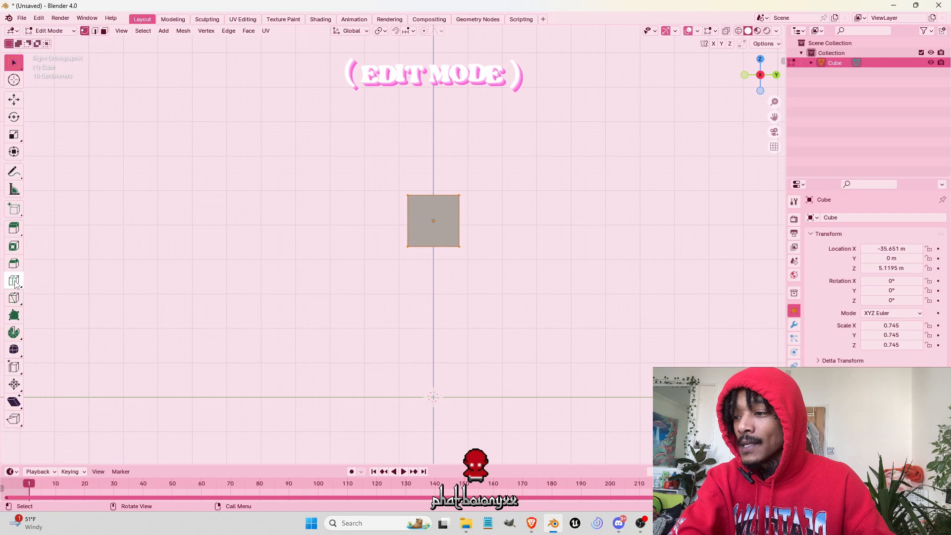
{"action": "left_click", "coordinate": [14, 280]}
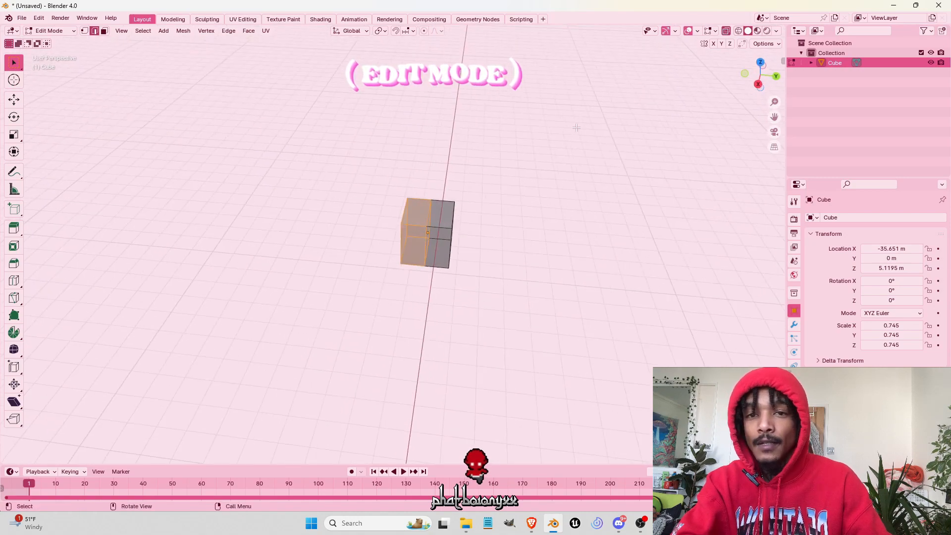
From the side view, delete the faces on one half of the cube
{"action": "key", "text": "KP_3"}
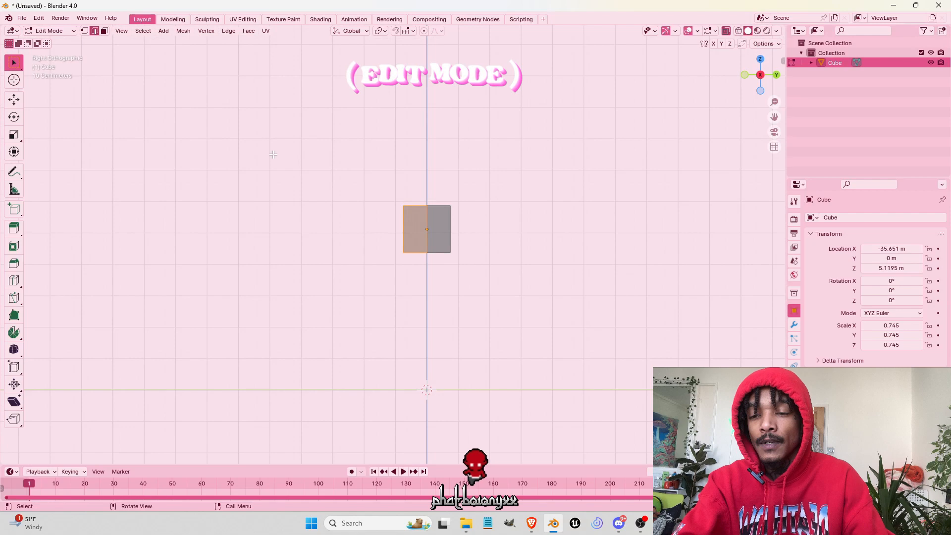
{"action": "key", "text": "X"}
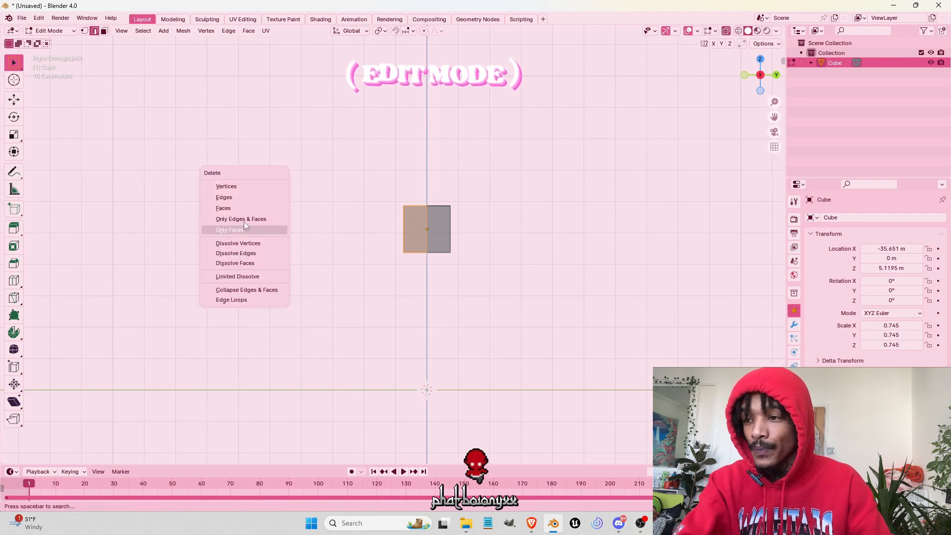
{"action": "left_click", "coordinate": [224, 208]}
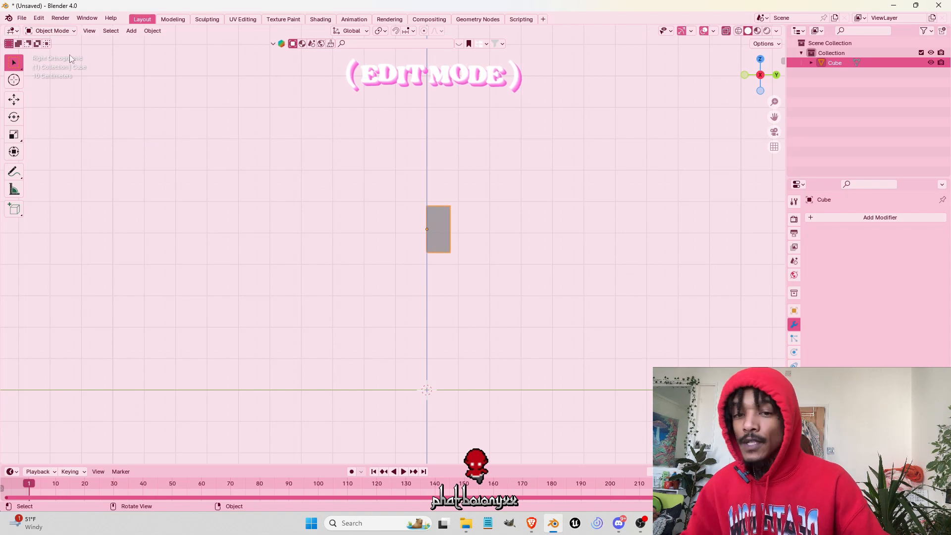
Add a Mirror modifier on the Y axis with Clipping enabled
{"action": "left_click", "coordinate": [880, 217]}
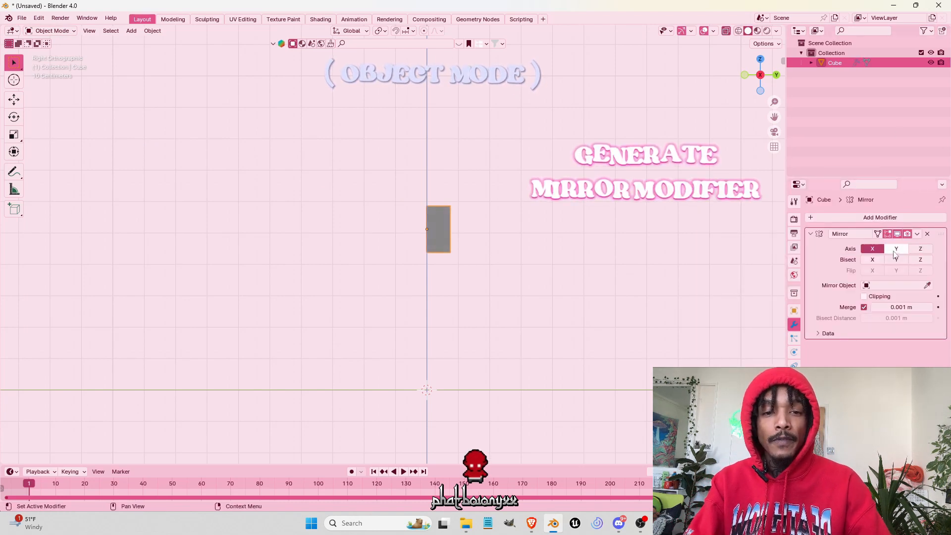
{"action": "left_click", "coordinate": [896, 249]}
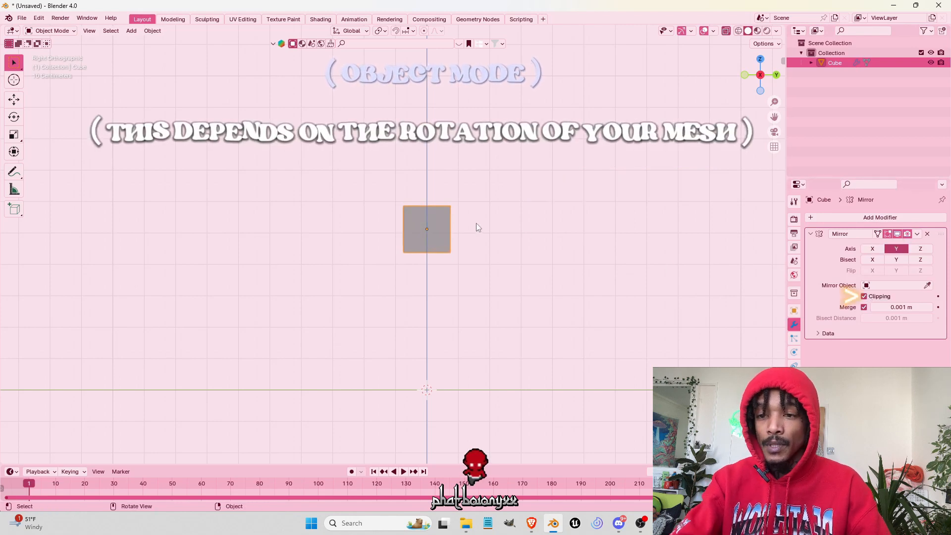
{"action": "key", "text": "Tab"}
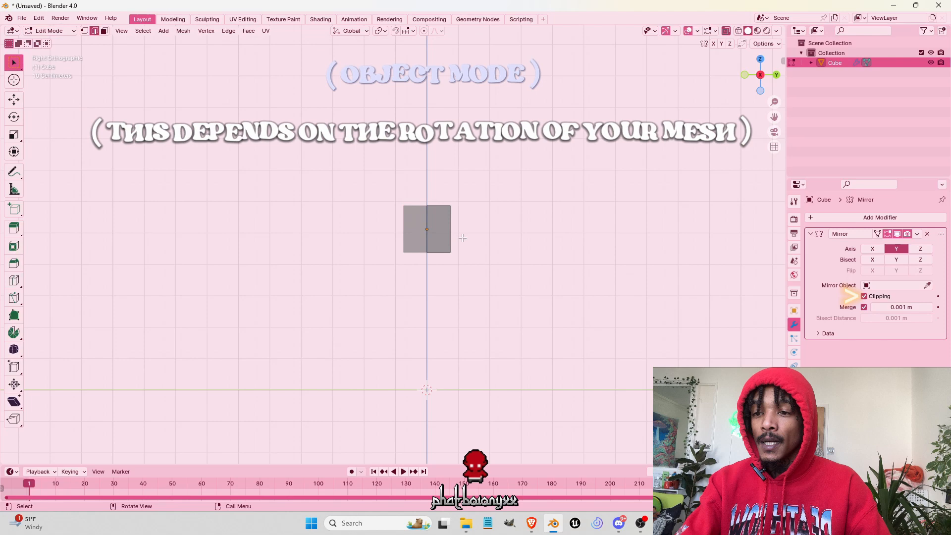
{"action": "key", "text": "g"}
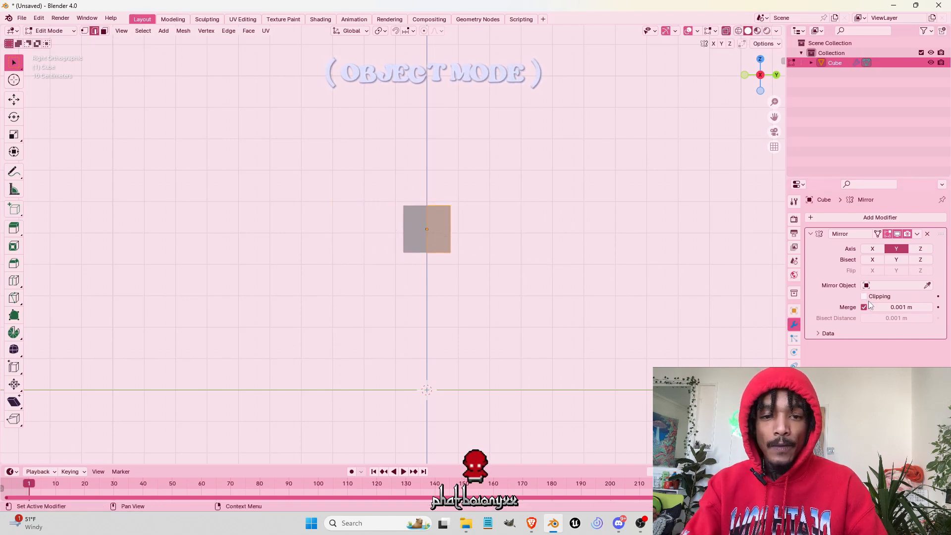
{"action": "left_click", "coordinate": [864, 297]}
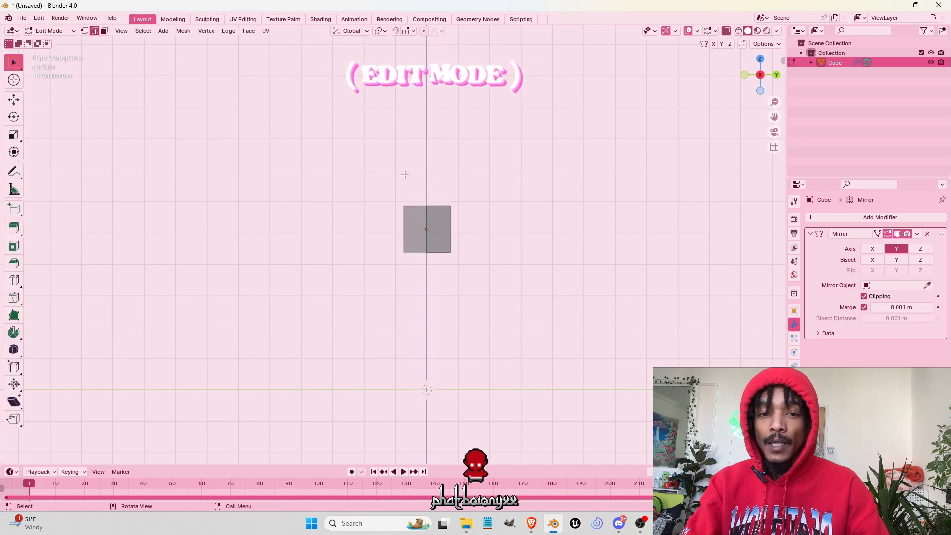
Add a Subdivision Surface modifier to round the head, then return to Object Mode
{"action": "left_click", "coordinate": [880, 218]}
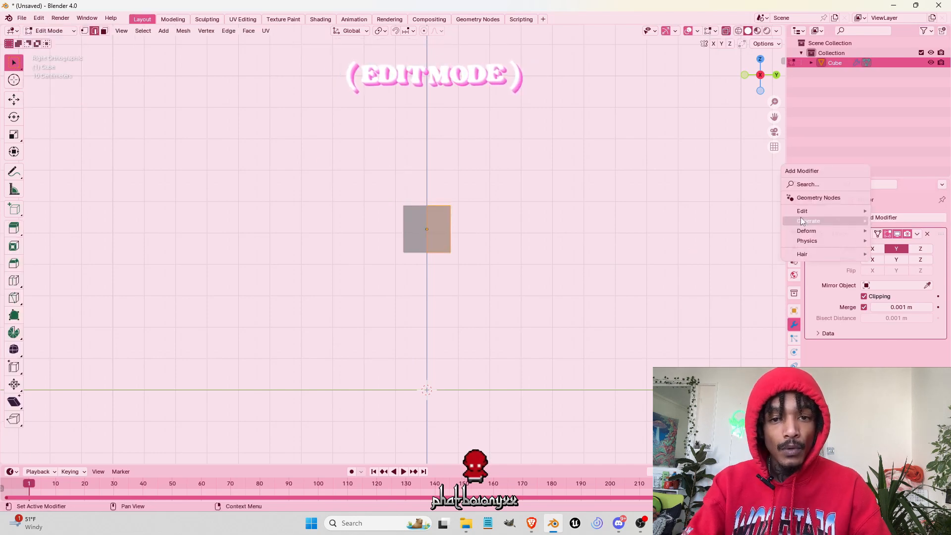
{"action": "mouse_move", "coordinate": [809, 221]}
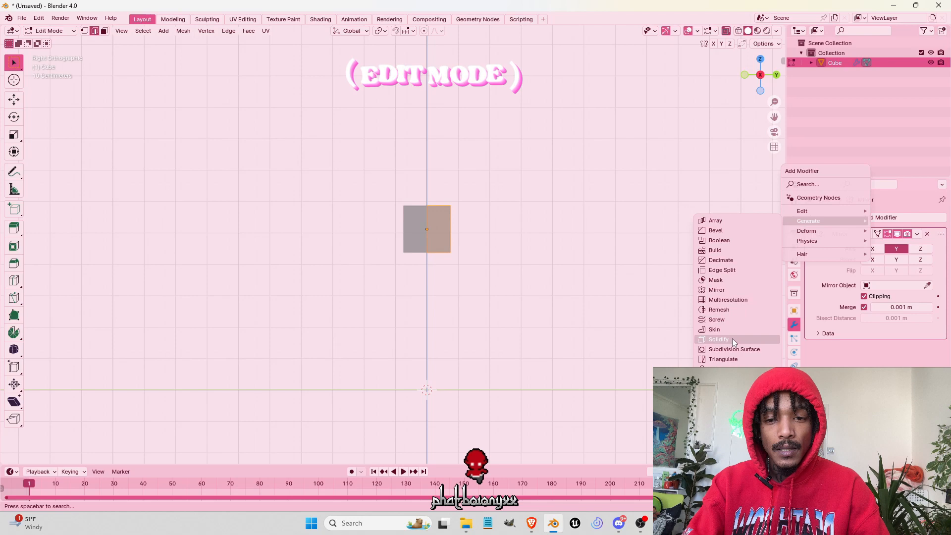
{"action": "left_click", "coordinate": [734, 348]}
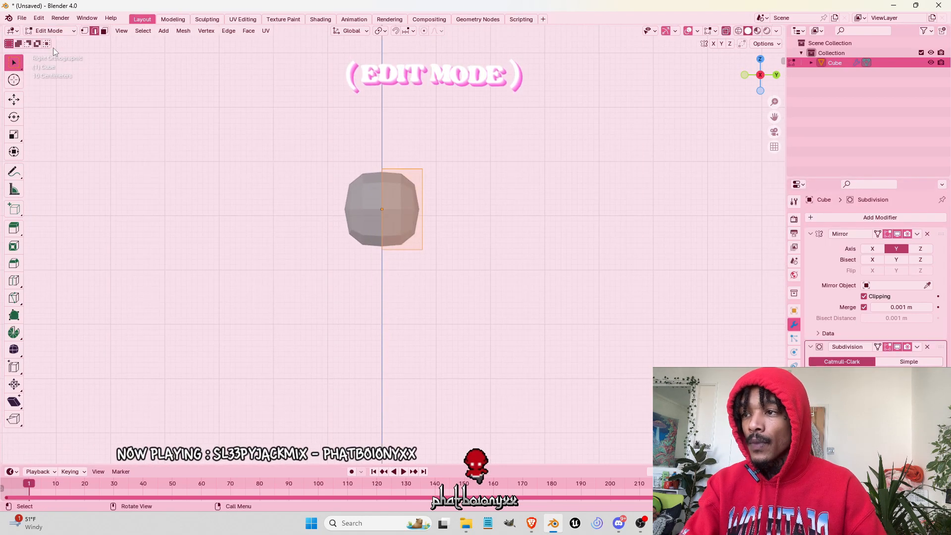
{"action": "key", "text": "Tab"}
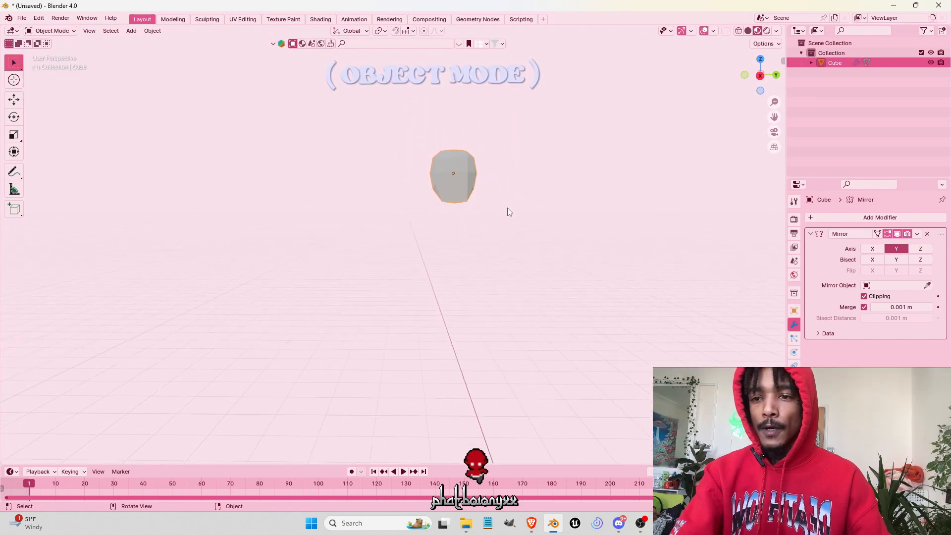
Add a second cube below the head and taper it wider toward the bottom
{"action": "left_click", "coordinate": [760, 75]}
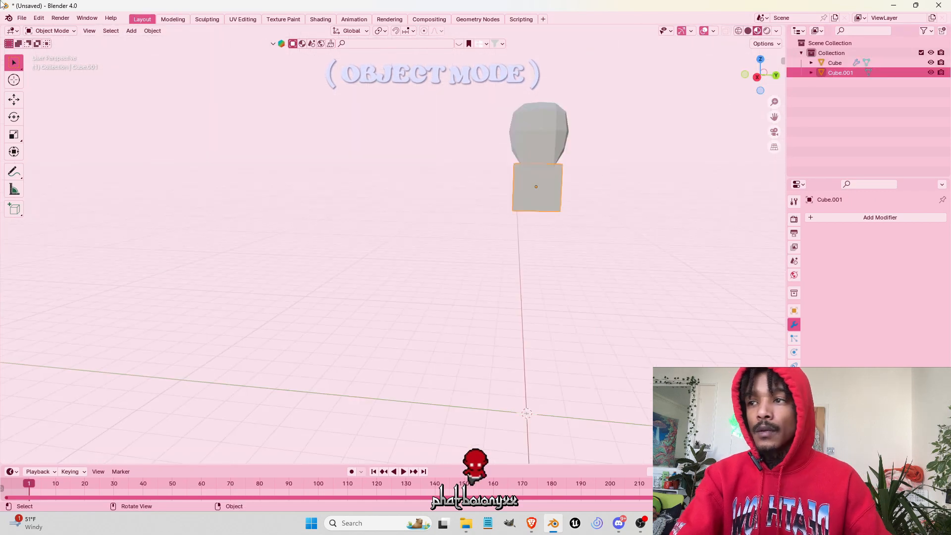
{"action": "key", "text": "Tab"}
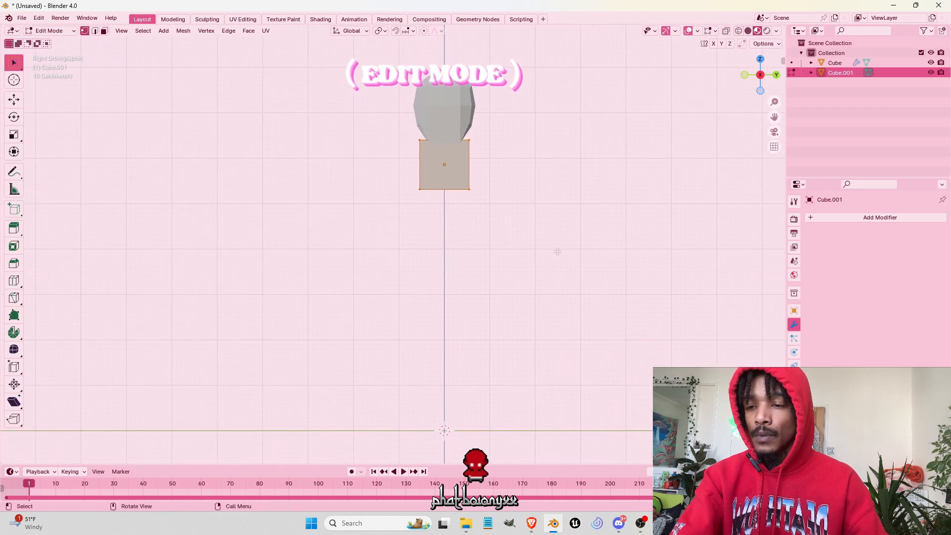
{"action": "left_click_drag", "start_coordinate": [444, 164], "coordinate": [642, 262]}
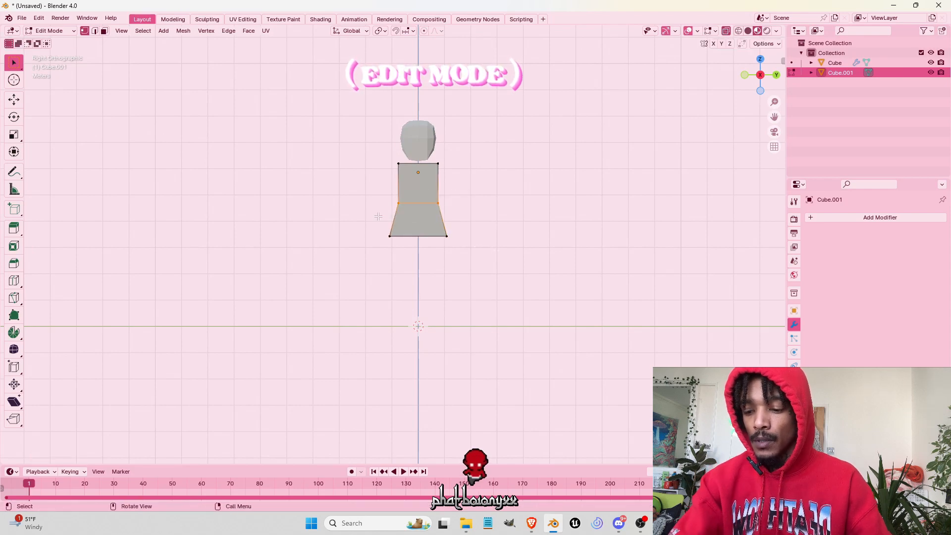
{"action": "key", "text": "g"}
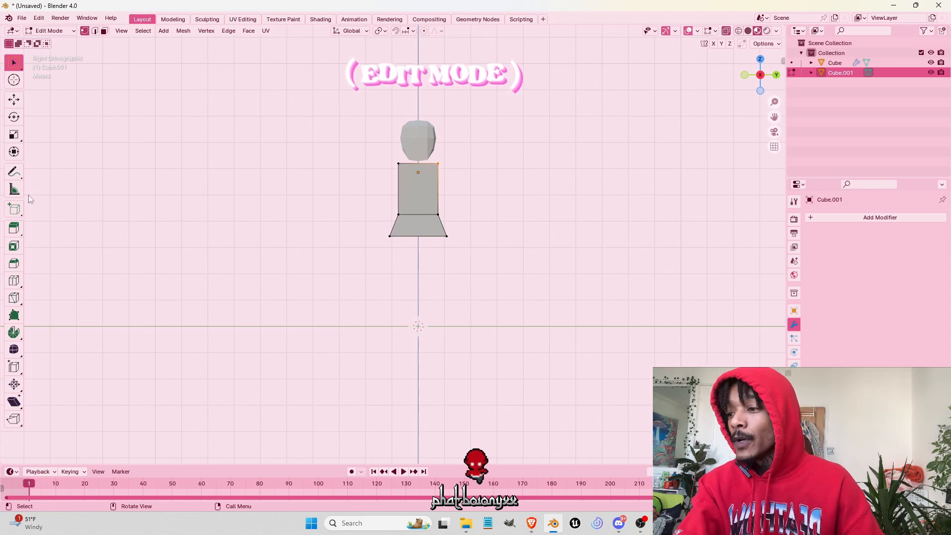
Delete half the torso and add a Y-axis Mirror modifier with Clipping
{"action": "left_click", "coordinate": [13, 280]}
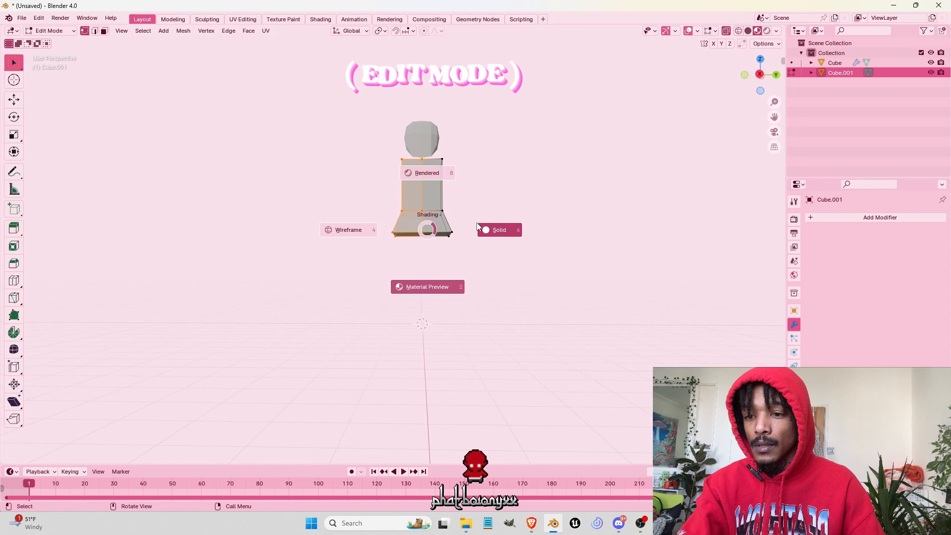
{"action": "key", "text": "X"}
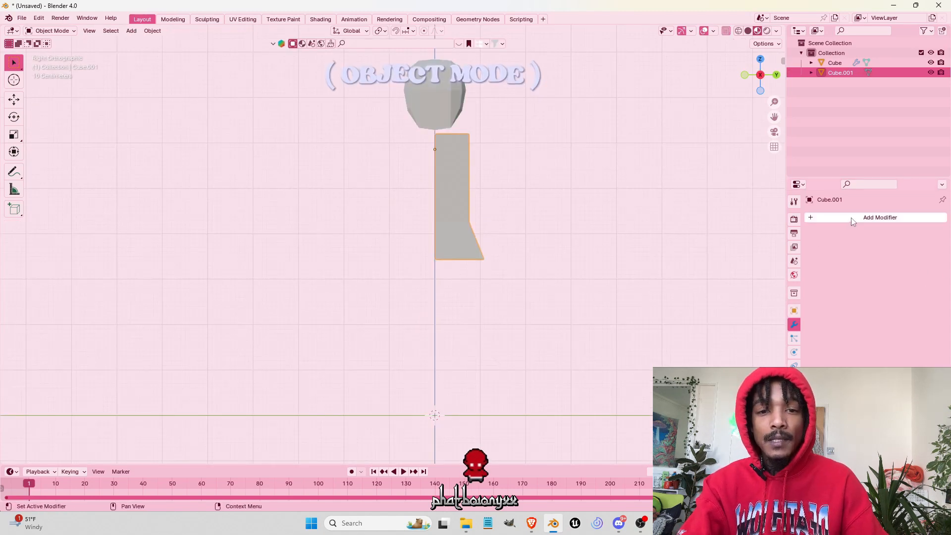
{"action": "left_click", "coordinate": [880, 217]}
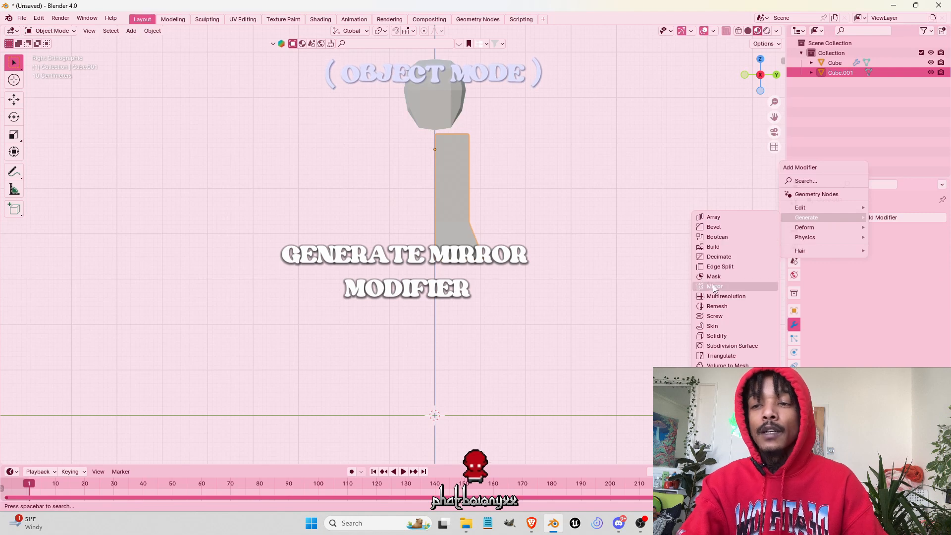
{"action": "left_click", "coordinate": [715, 286]}
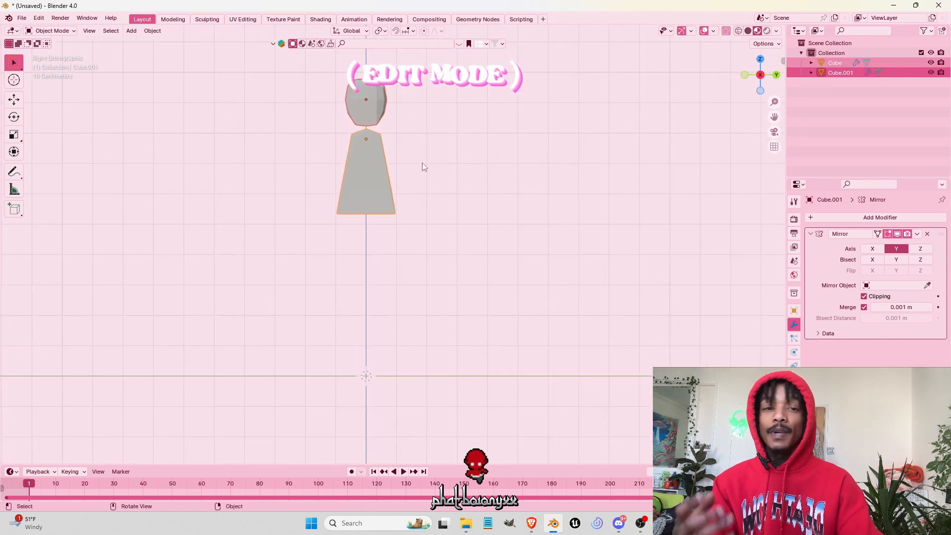
In Edit Mode, duplicate and scale the torso's bottom faces into a hip section
{"action": "left_click", "coordinate": [51, 30]}
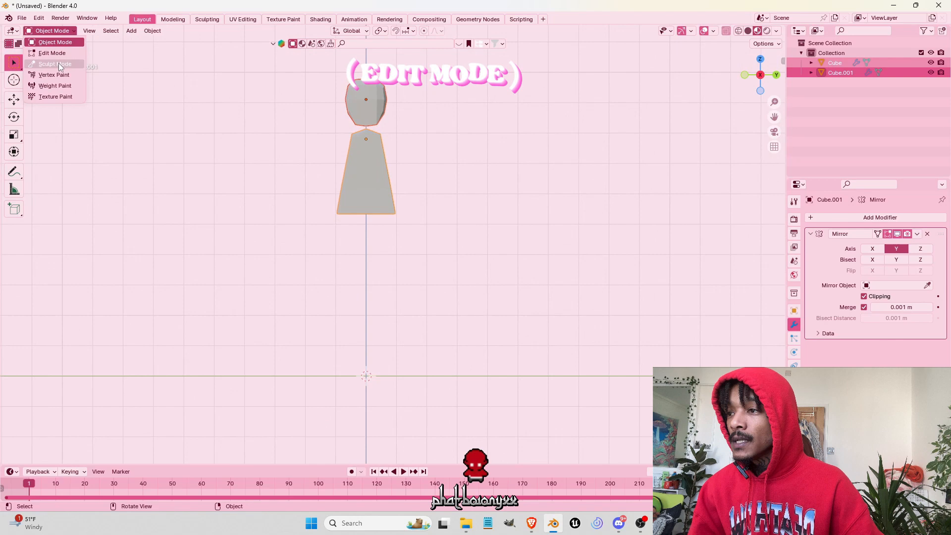
{"action": "left_click", "coordinate": [51, 53]}
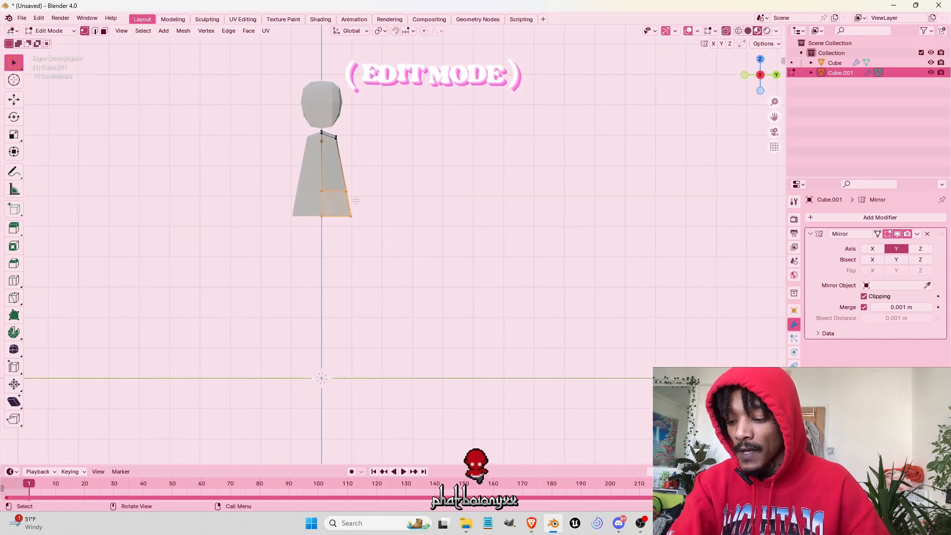
{"action": "key", "text": "shift+d"}
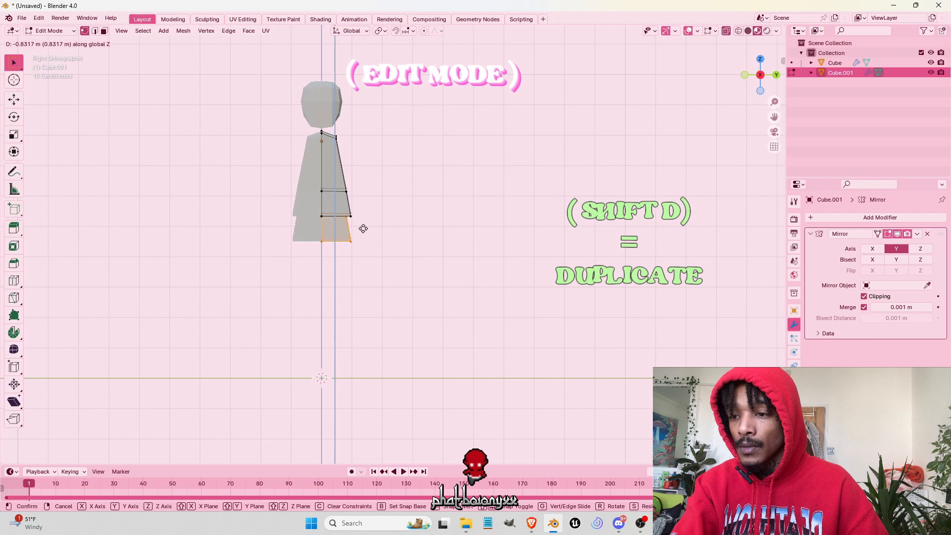
{"action": "key", "text": "s"}
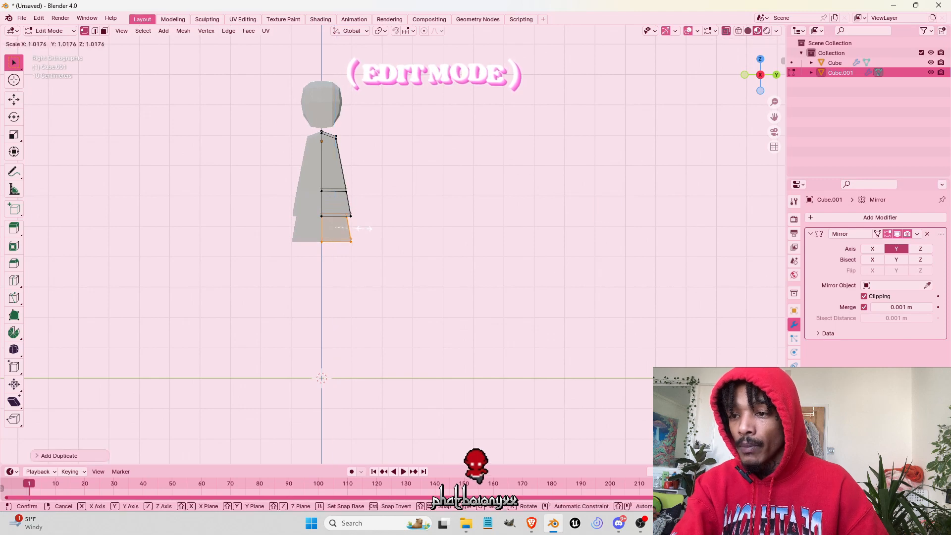
{"action": "mouse_move", "coordinate": [369, 227]}
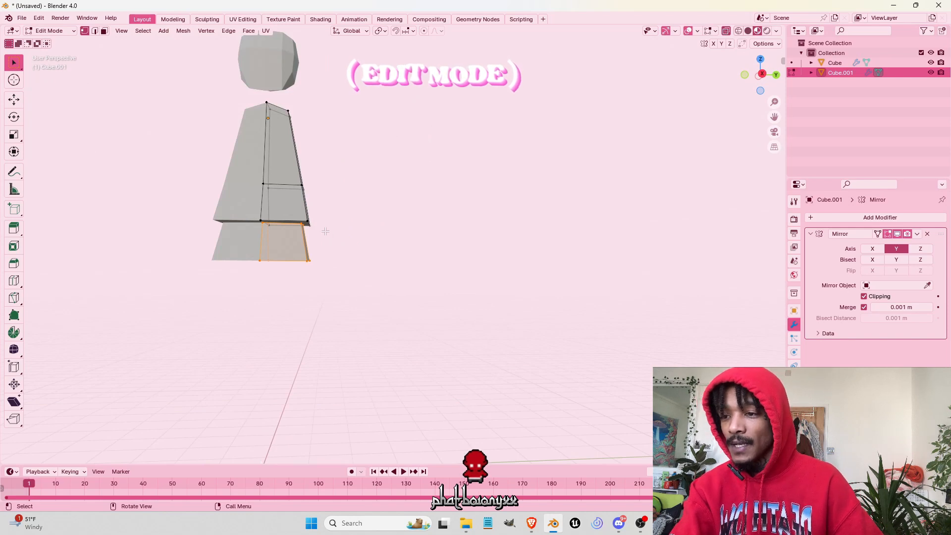
{"action": "left_click_drag", "start_coordinate": [279, 255], "coordinate": [285, 228]}
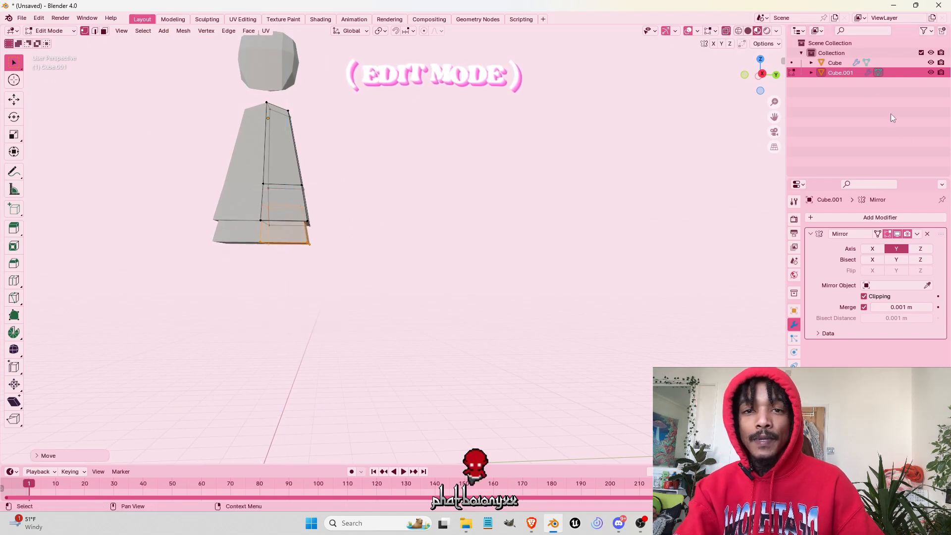
{"action": "left_click", "coordinate": [761, 75]}
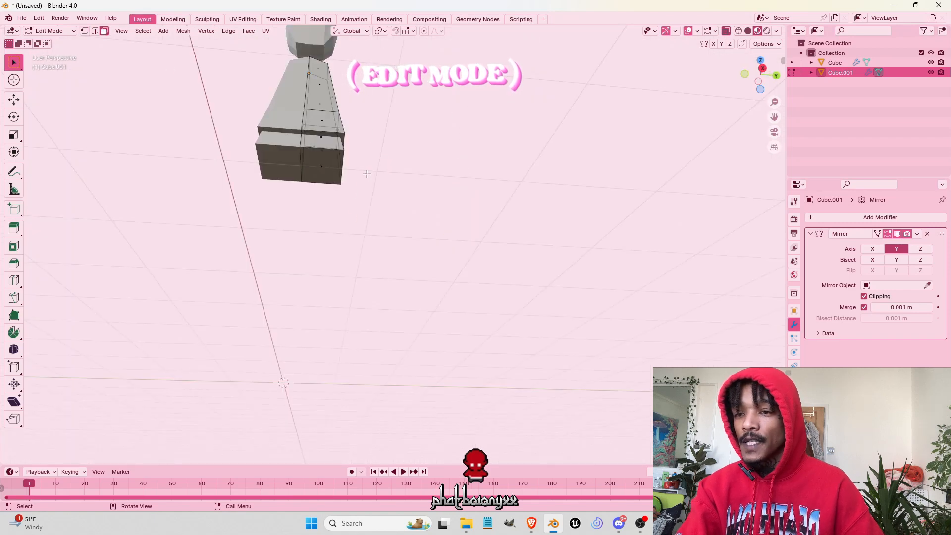
{"action": "left_click", "coordinate": [322, 163]}
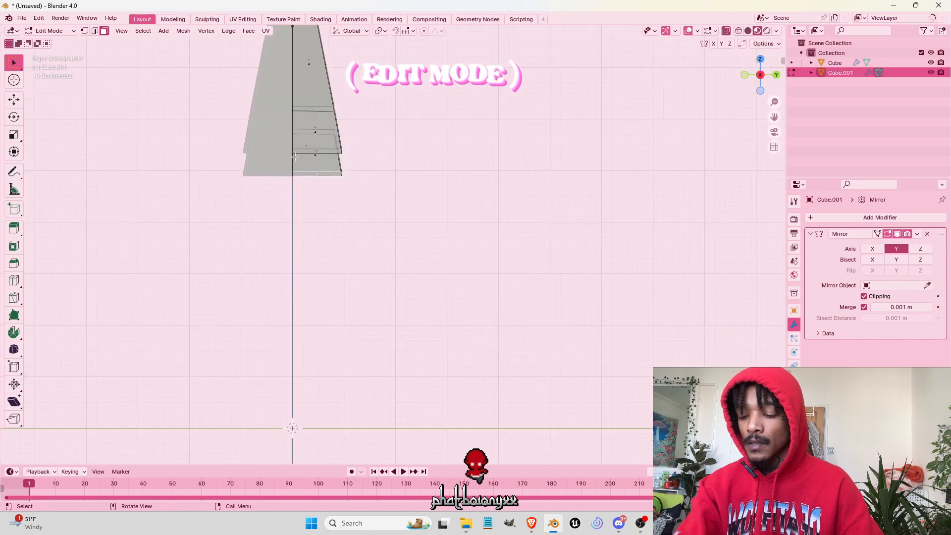
Extrude the body's bottom down to the ground to form the leg column
{"action": "key", "text": "E"}
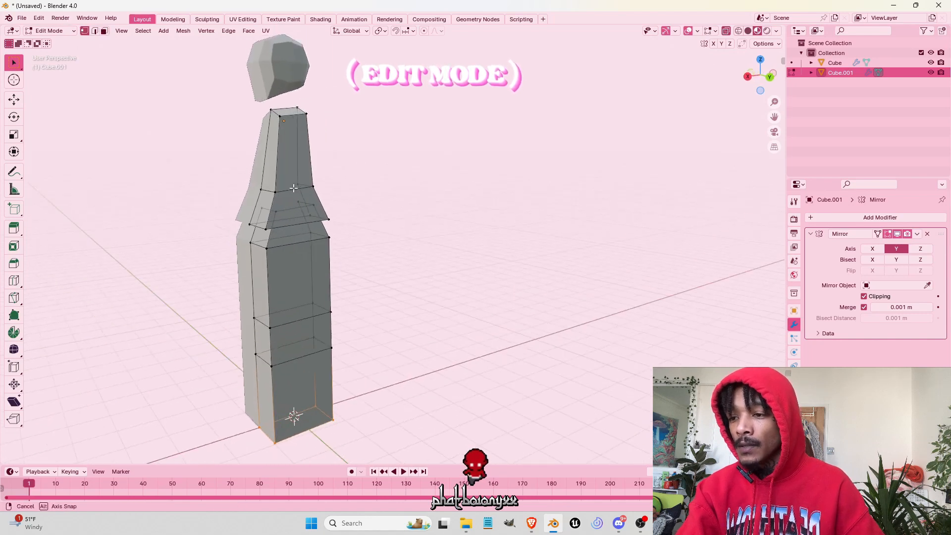
{"action": "left_click_drag", "start_coordinate": [292, 188], "coordinate": [278, 259]}
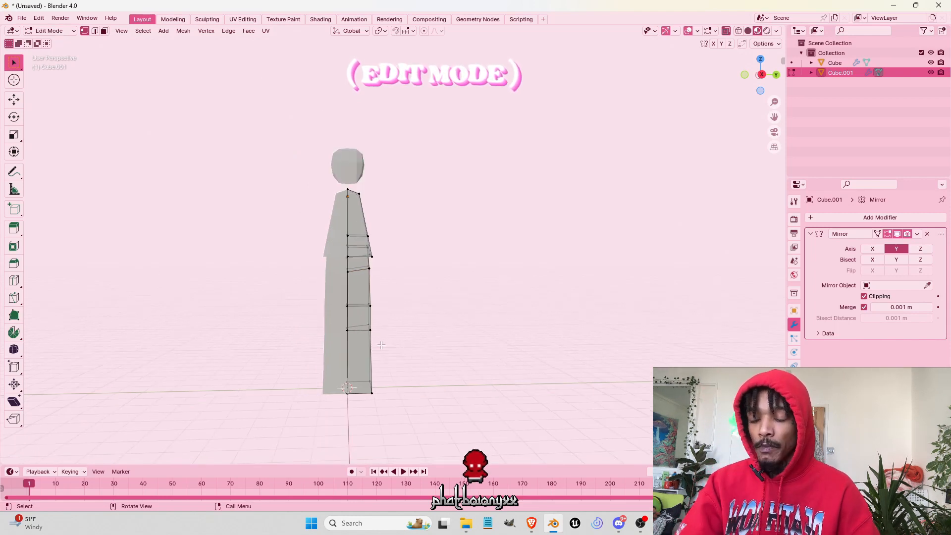
Separate the leg faces into Cube.002 and delete its Mirror modifier
{"action": "left_click_drag", "start_coordinate": [346, 246], "coordinate": [422, 421]}
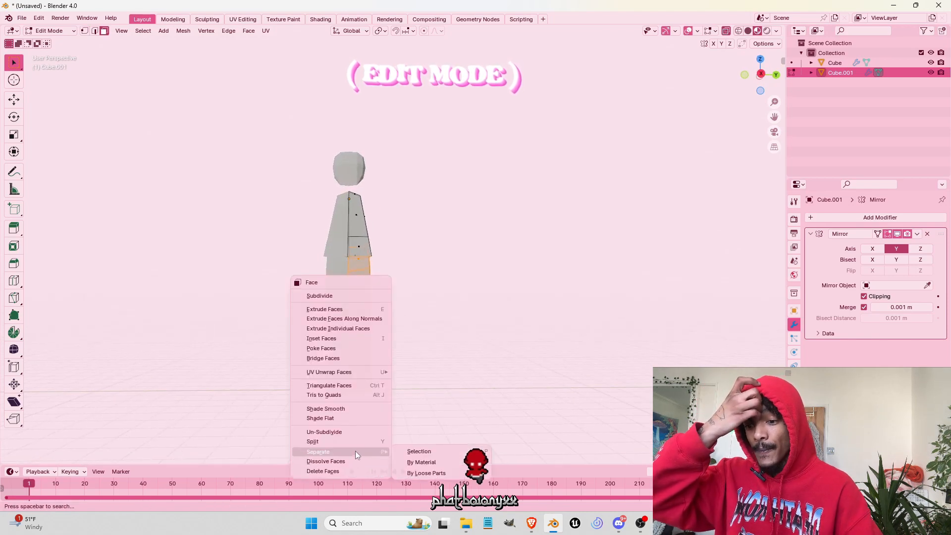
{"action": "left_click", "coordinate": [418, 451]}
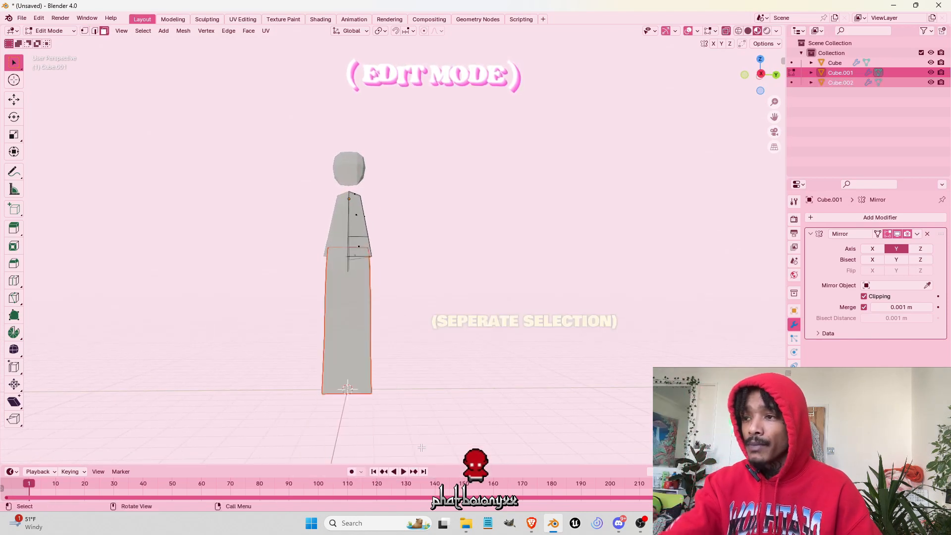
{"action": "key", "text": "Tab"}
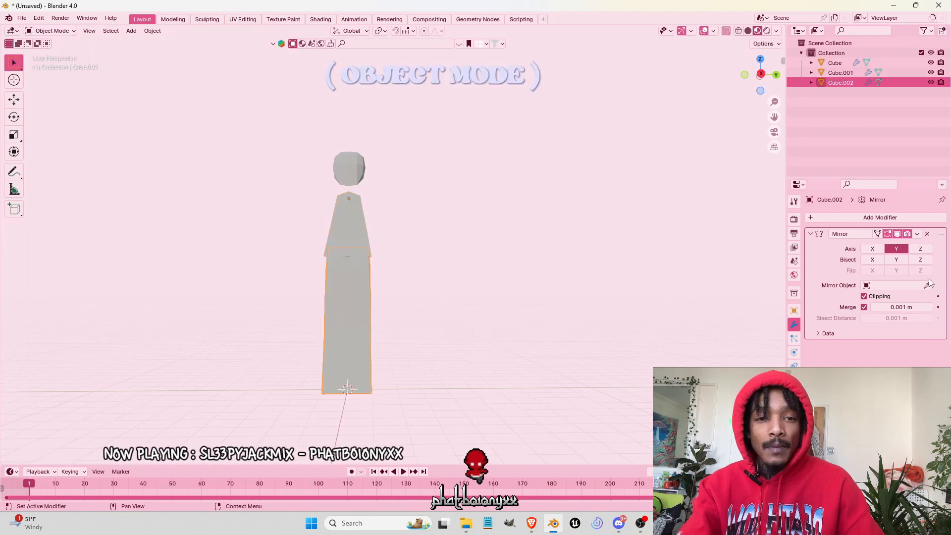
{"action": "left_click", "coordinate": [927, 234]}
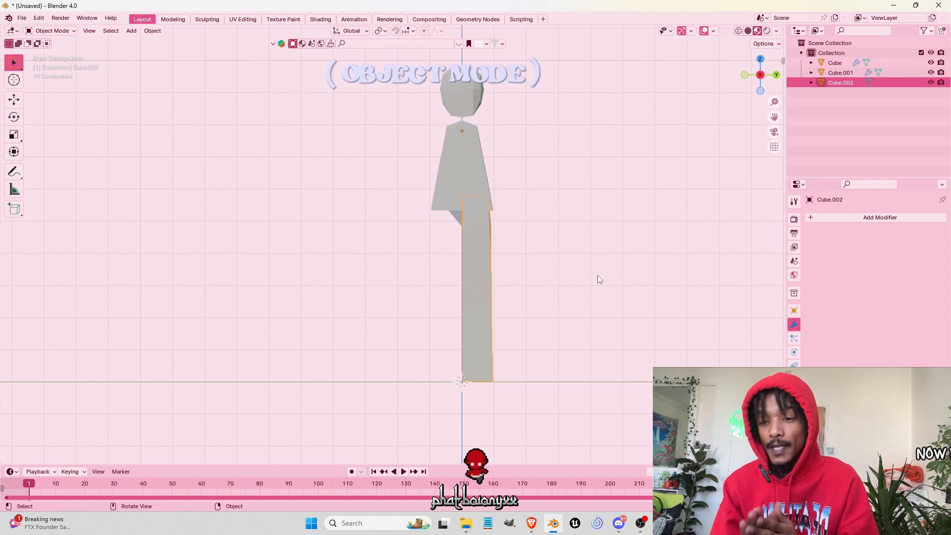
Duplicate the leg as Cube.003 and place it beside the first leg
{"action": "key", "text": "s"}
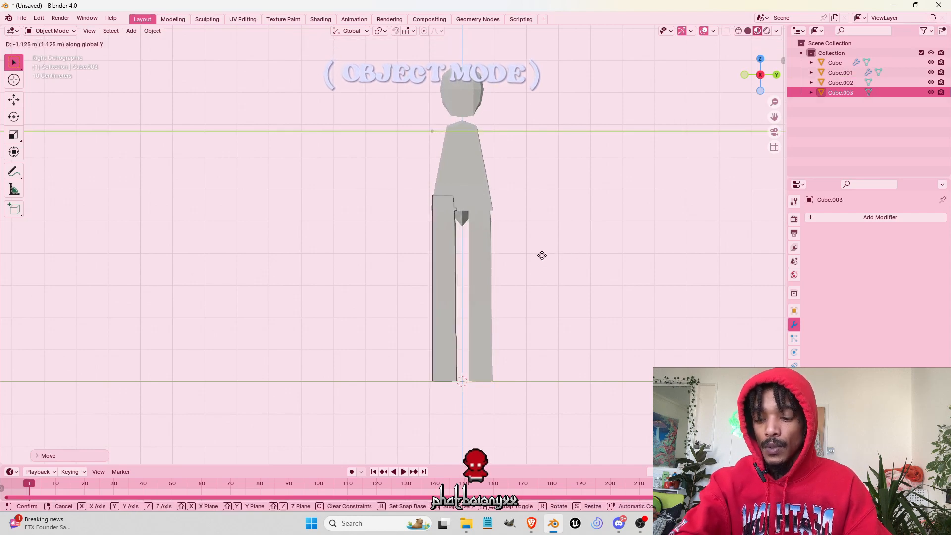
{"action": "left_click", "coordinate": [541, 256]}
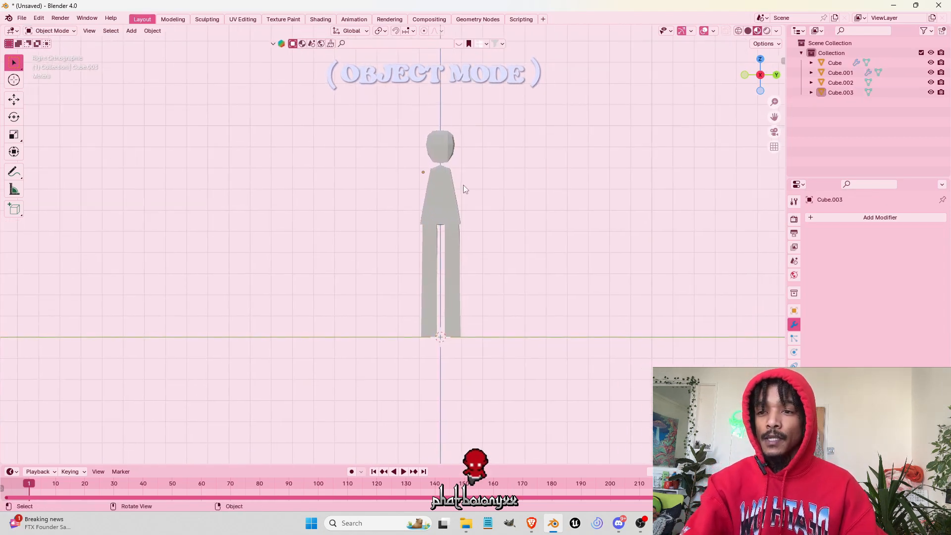
{"action": "left_click", "coordinate": [131, 30]}
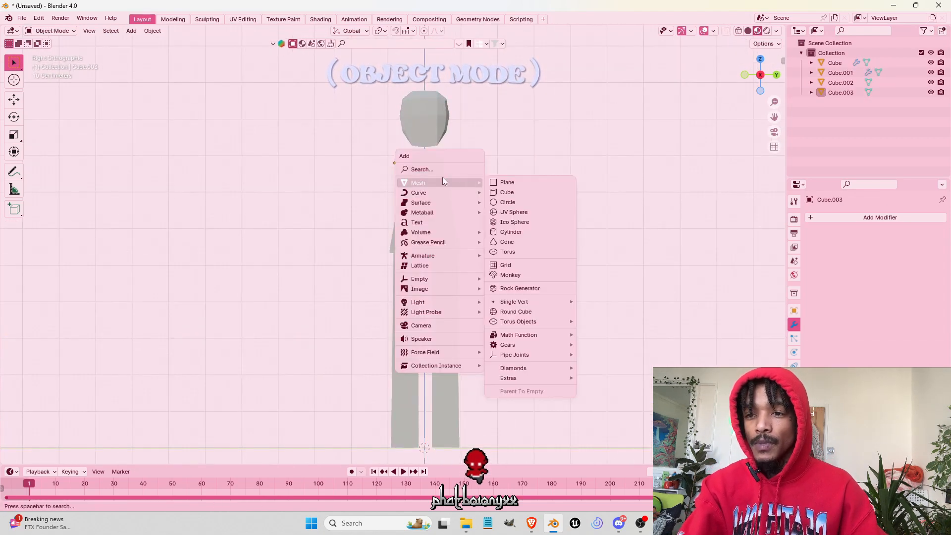
{"action": "left_click", "coordinate": [51, 31]}
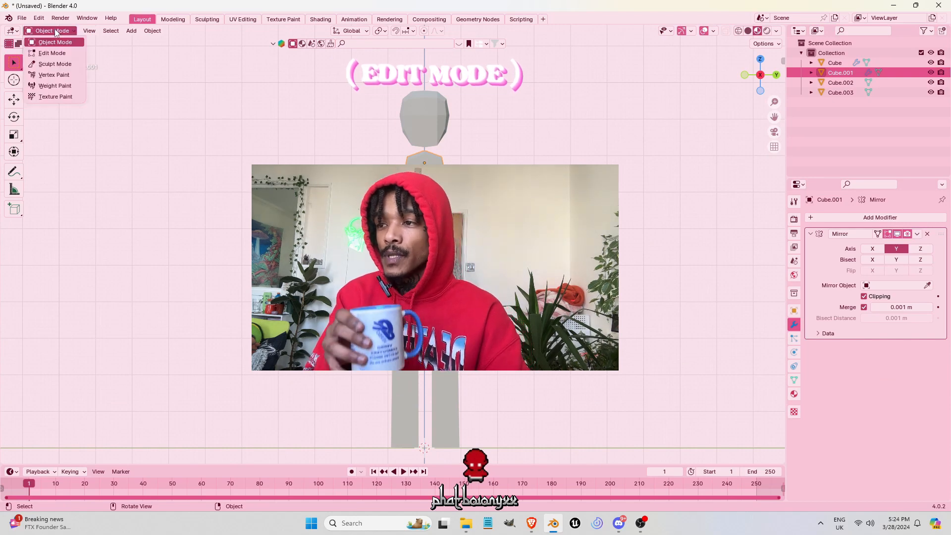
Extrude arms outward from the torso's shoulders into a T-pose and rotate the hand part
{"action": "left_click", "coordinate": [51, 53]}
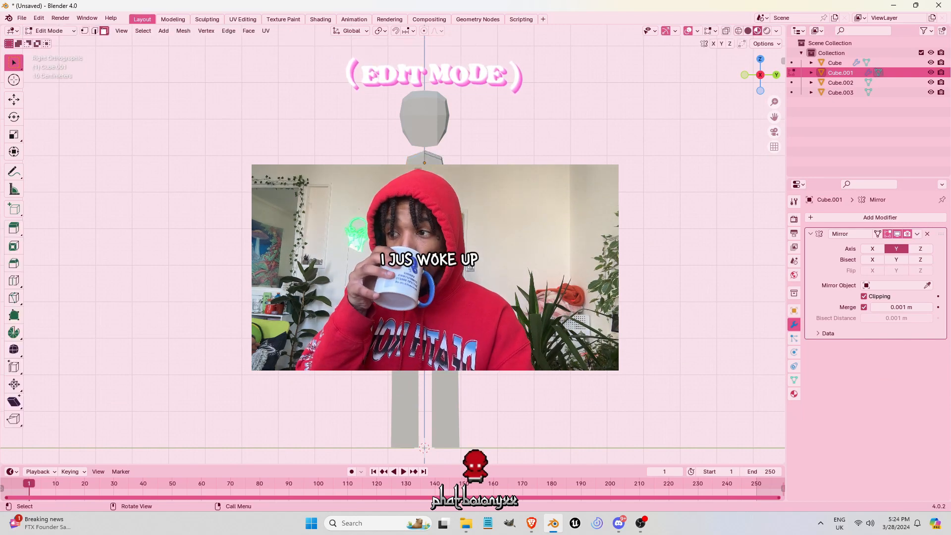
{"action": "mouse_move", "coordinate": [13, 209]}
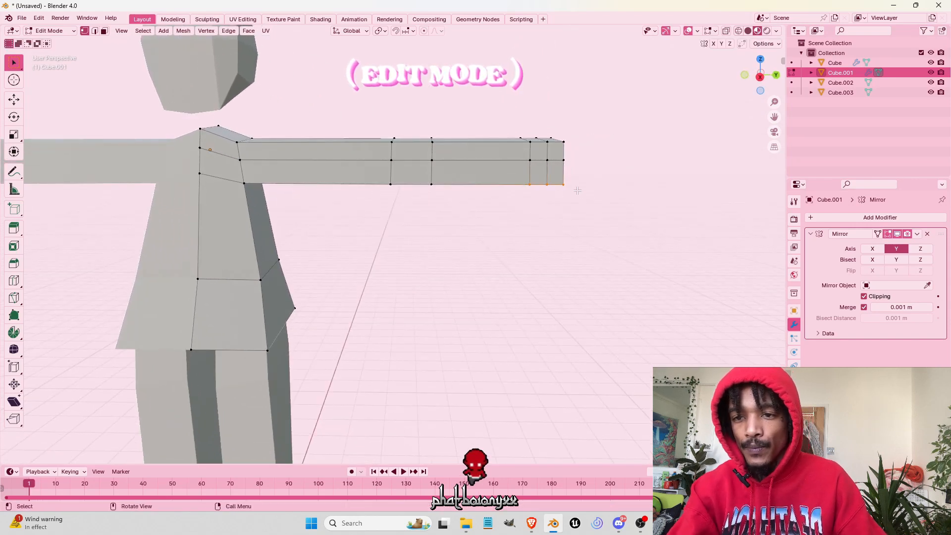
{"action": "key", "text": "g"}
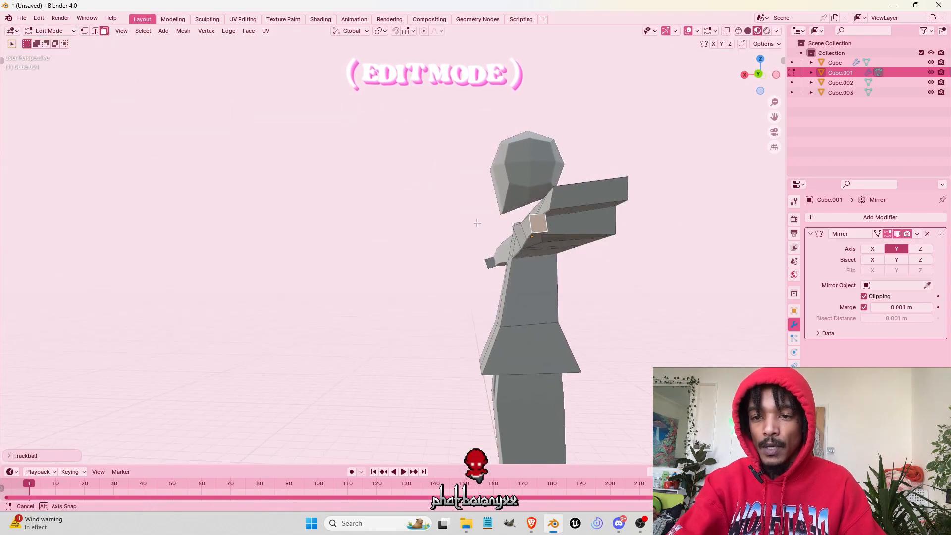
{"action": "key", "text": "s"}
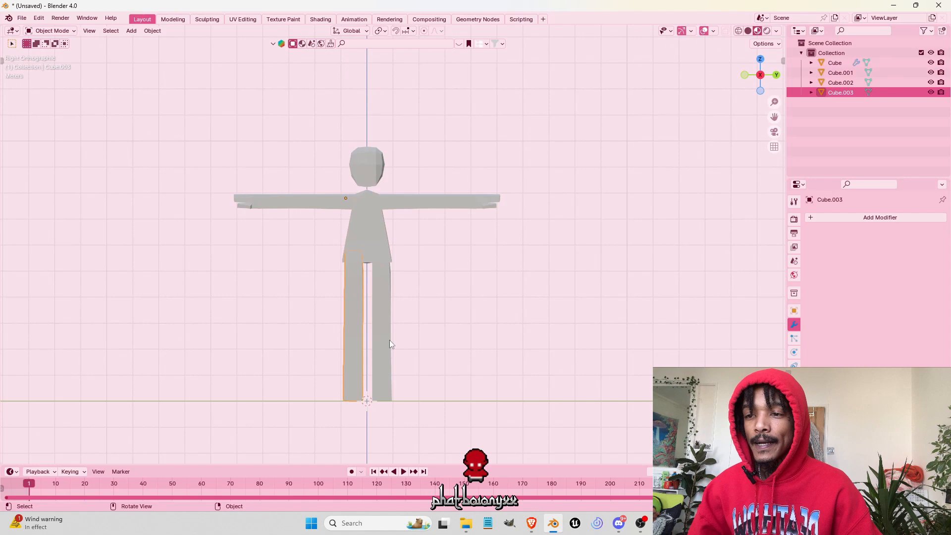
Add a scaled-down cylinder under the head as a neck and set its origin
{"action": "left_click", "coordinate": [917, 234]}
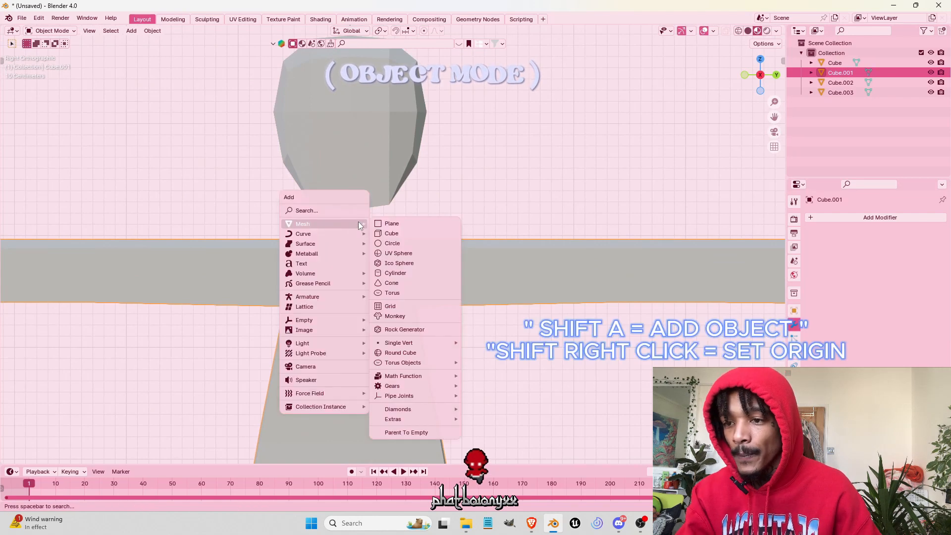
{"action": "left_click", "coordinate": [395, 273]}
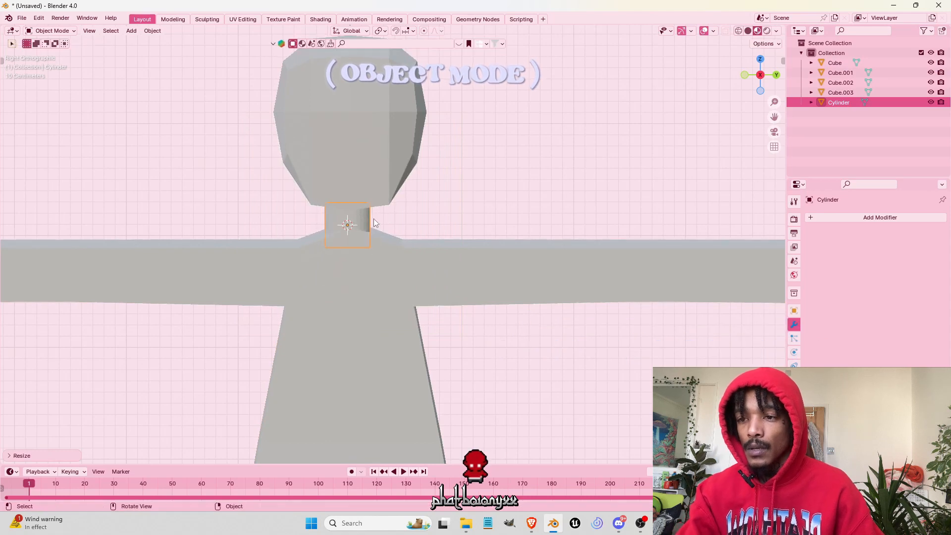
{"action": "left_click", "coordinate": [152, 30]}
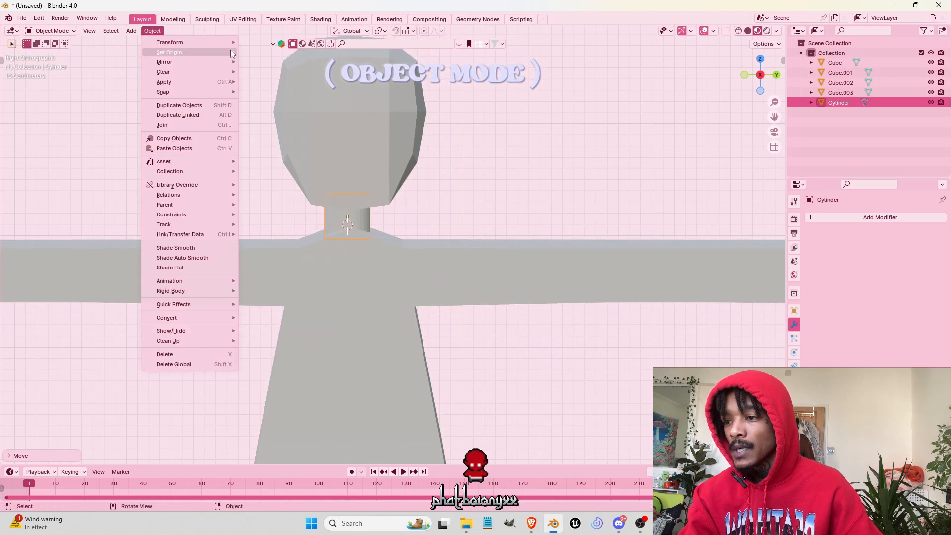
{"action": "mouse_move", "coordinate": [194, 268]}
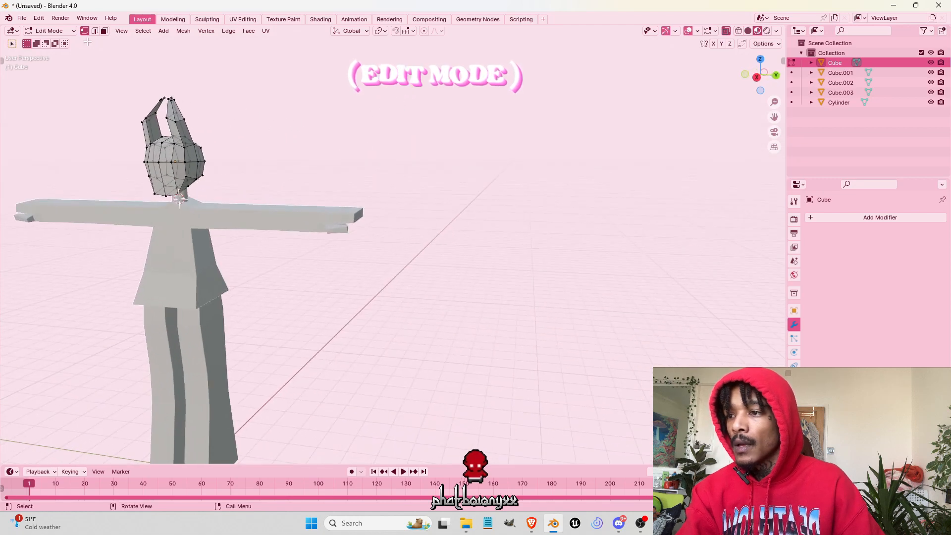
Leave Edit Mode on the head once the two pointed horns are extruded
{"action": "key", "text": "Tab"}
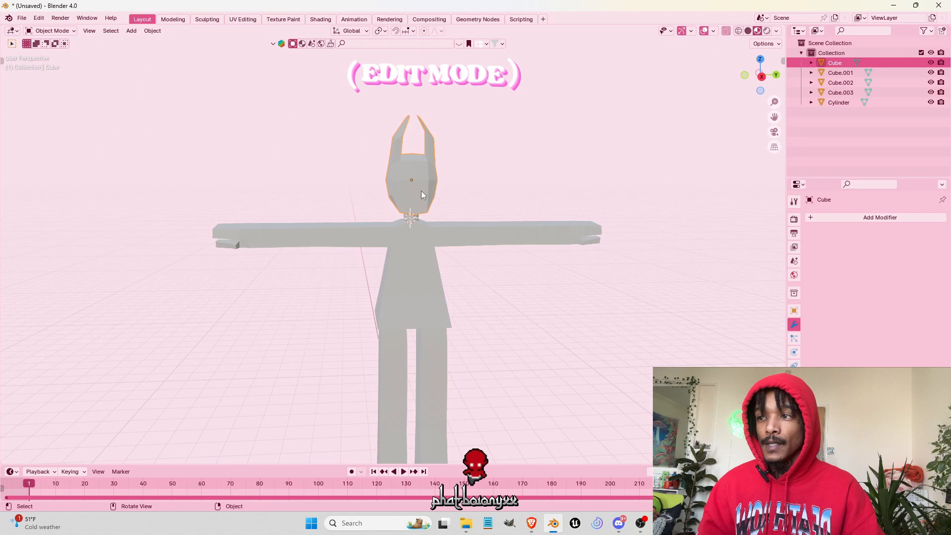
{"action": "left_click", "coordinate": [50, 30]}
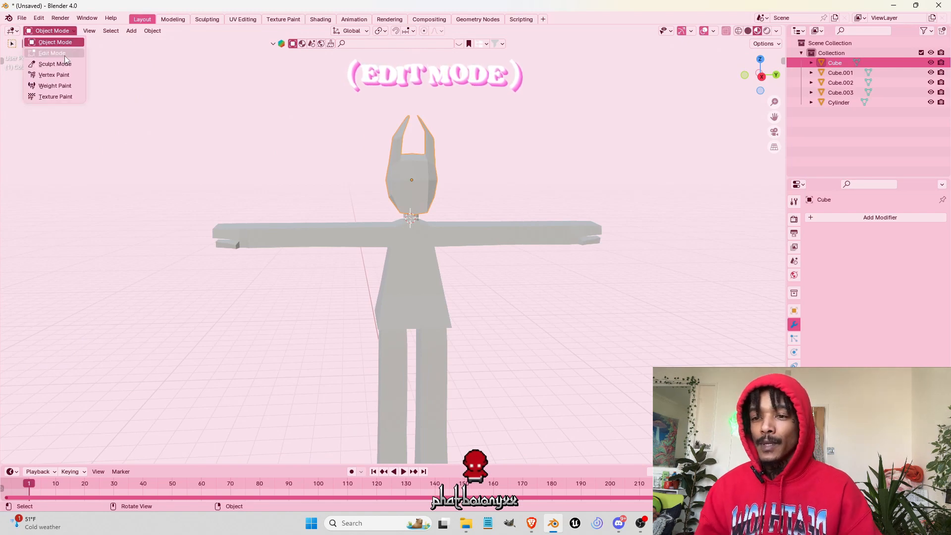
Add a second material slot, assign it to the head faces and make it red
{"action": "left_click", "coordinate": [52, 53]}
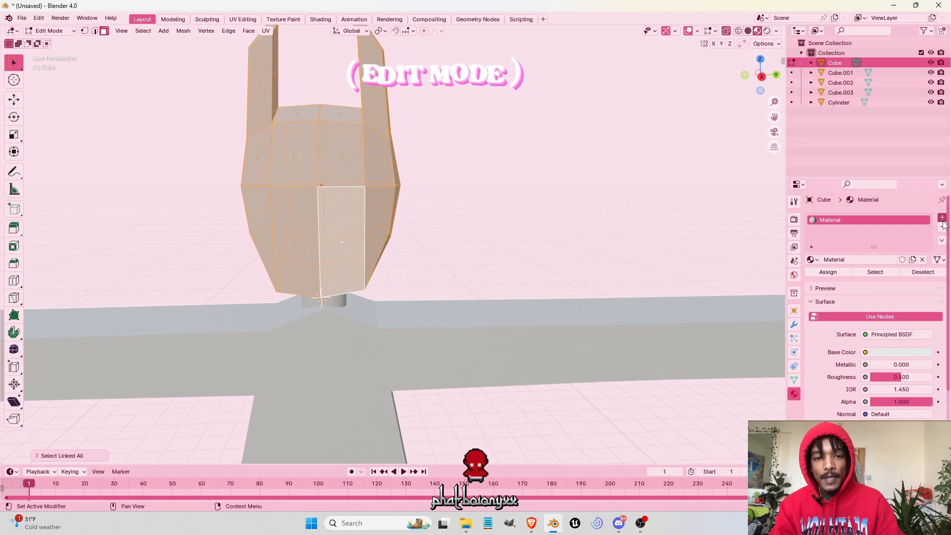
{"action": "left_click", "coordinate": [942, 218]}
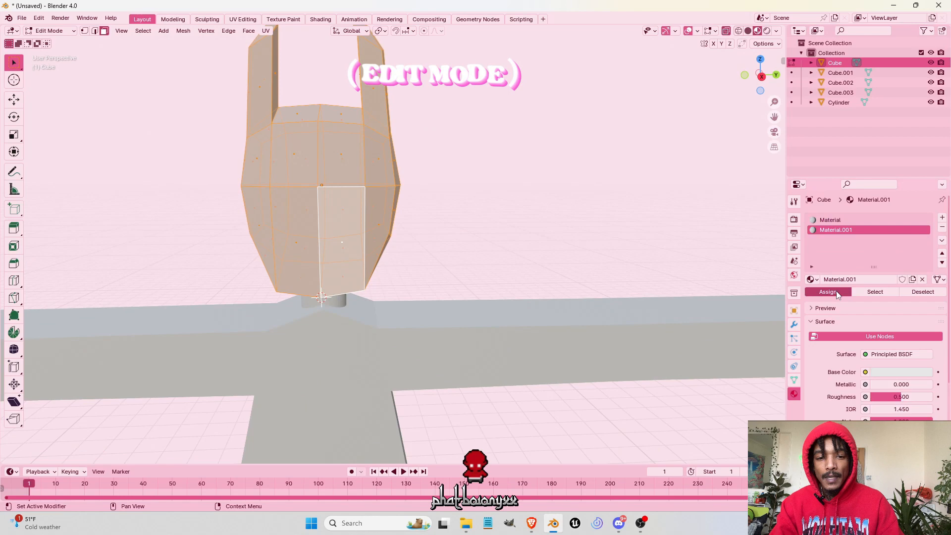
{"action": "left_click", "coordinate": [901, 372]}
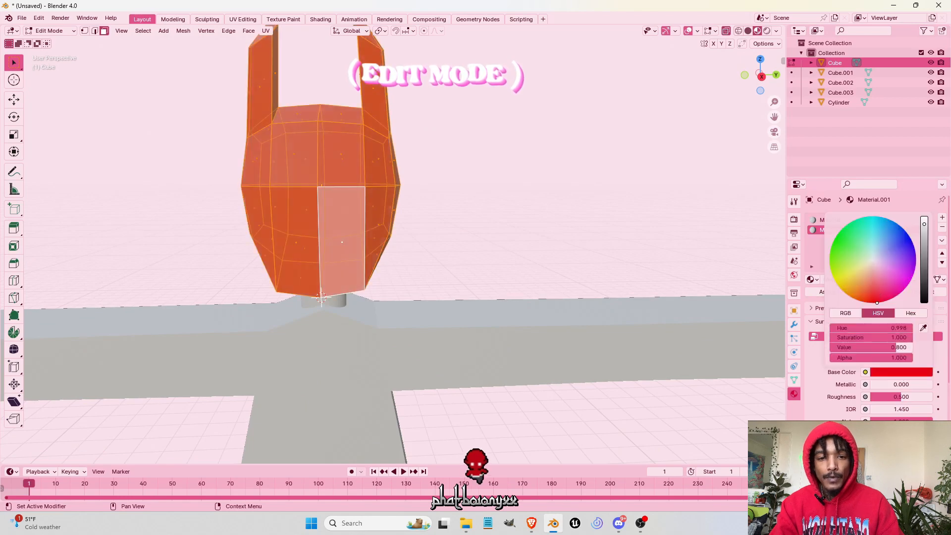
{"action": "key", "text": "Tab"}
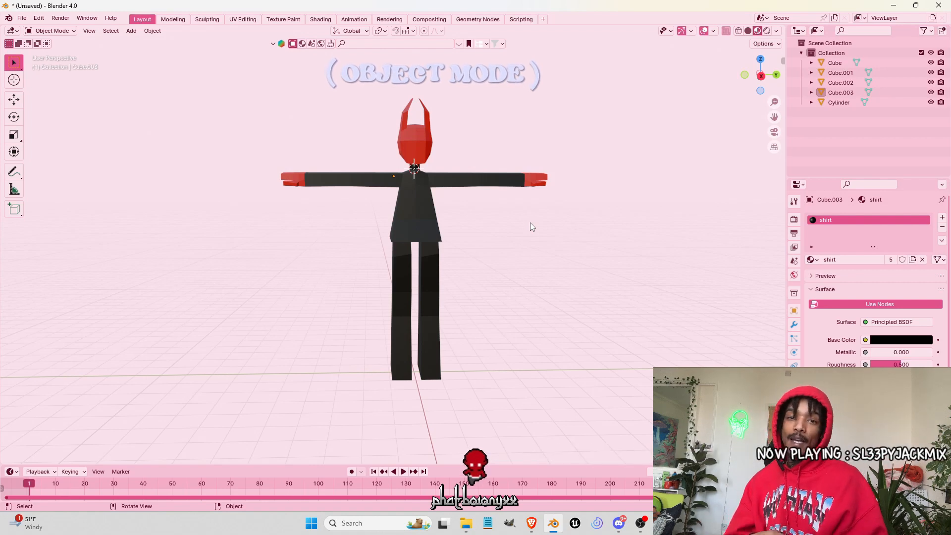
{"action": "mouse_move", "coordinate": [385, 226]}
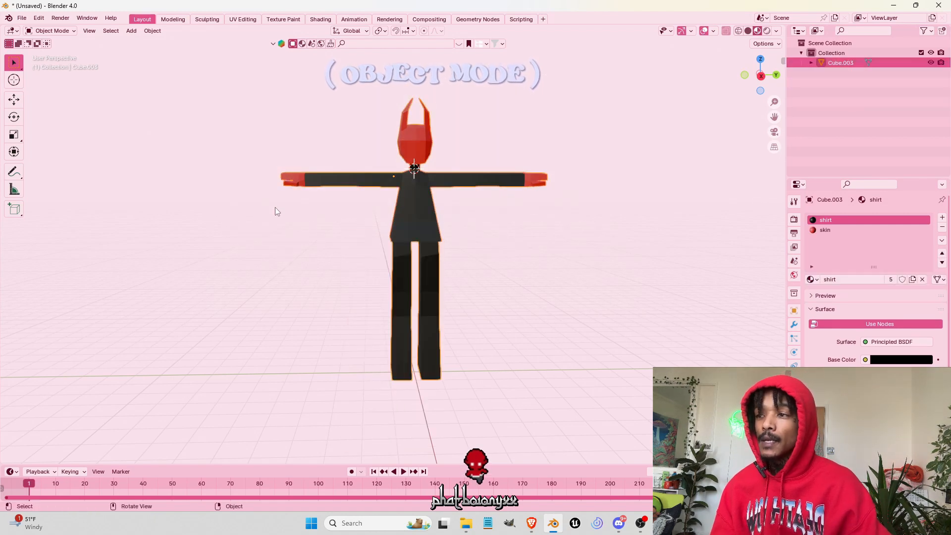
Apply all transforms to the joined character and set its origin to geometry
{"action": "left_click", "coordinate": [152, 30]}
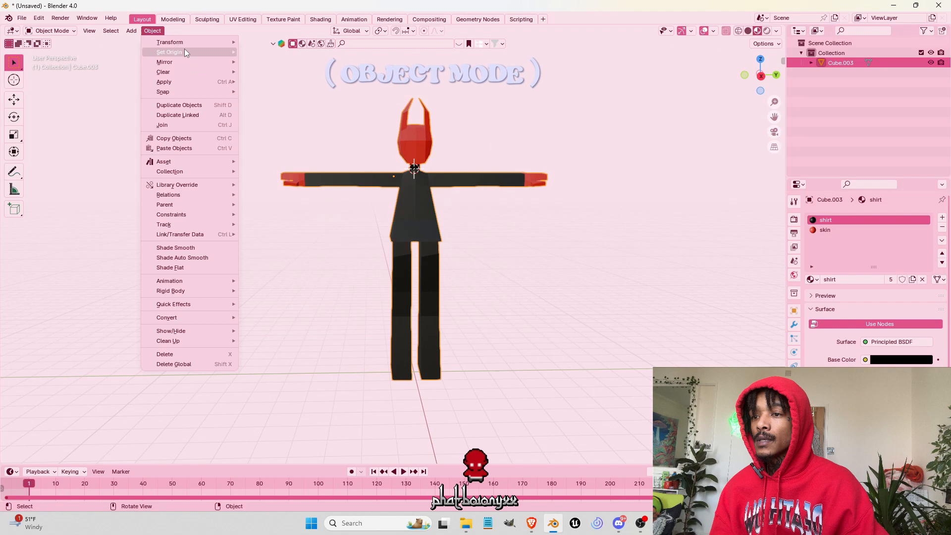
{"action": "mouse_move", "coordinate": [170, 42]}
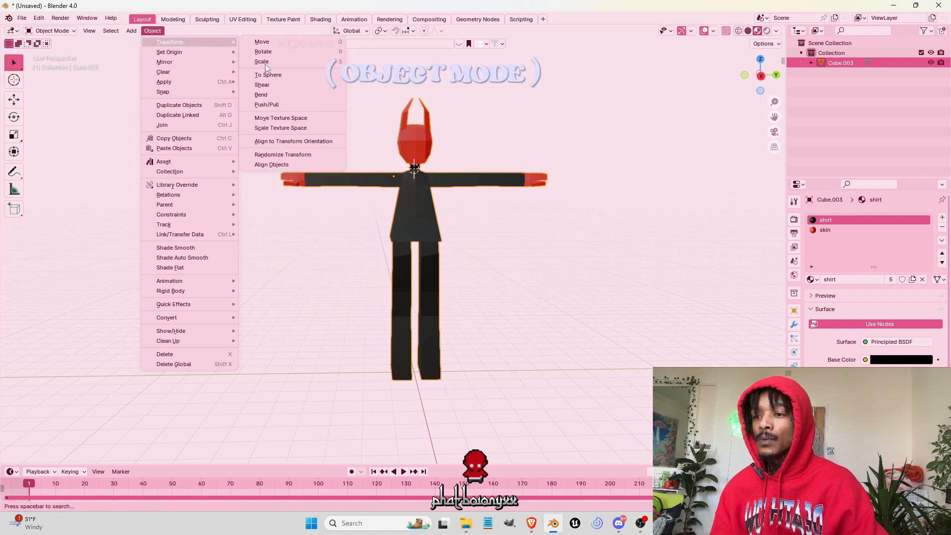
{"action": "mouse_move", "coordinate": [180, 77]}
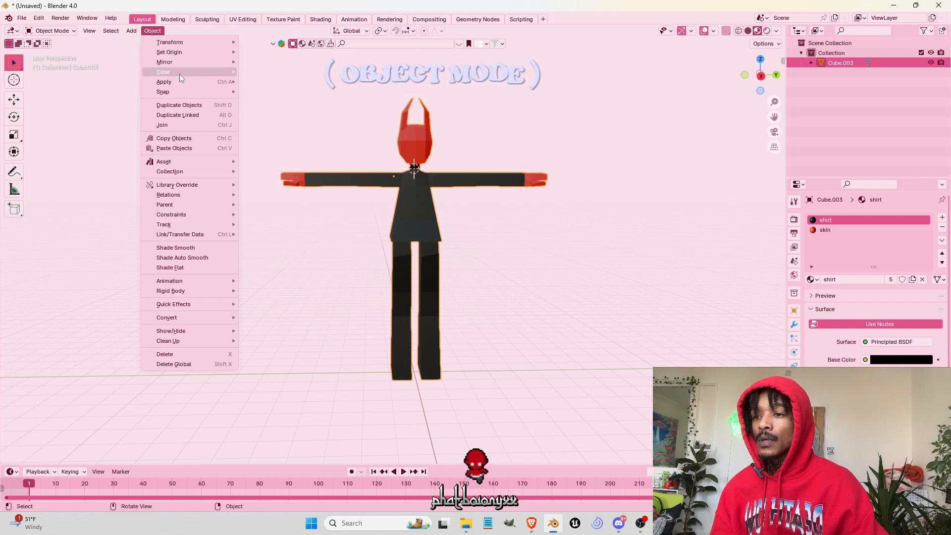
{"action": "left_click", "coordinate": [164, 82]}
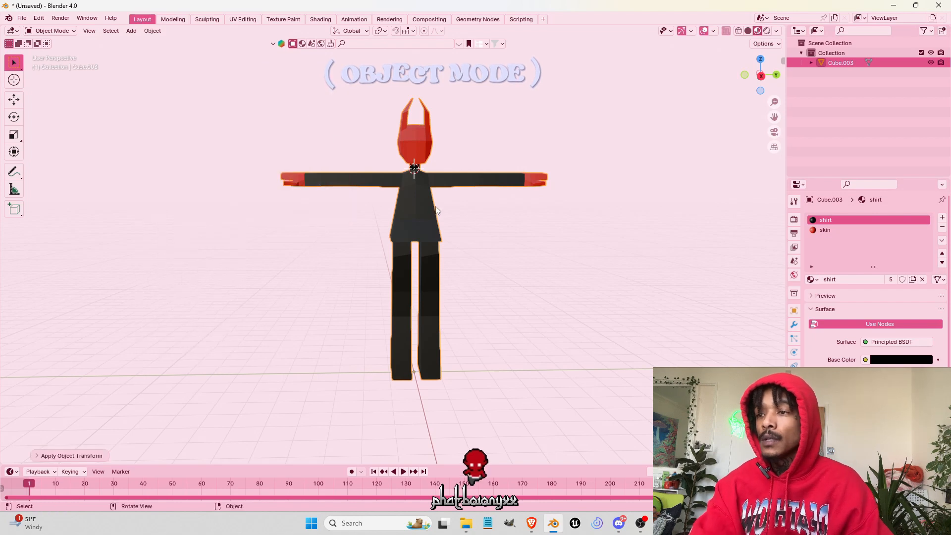
{"action": "left_click", "coordinate": [152, 30]}
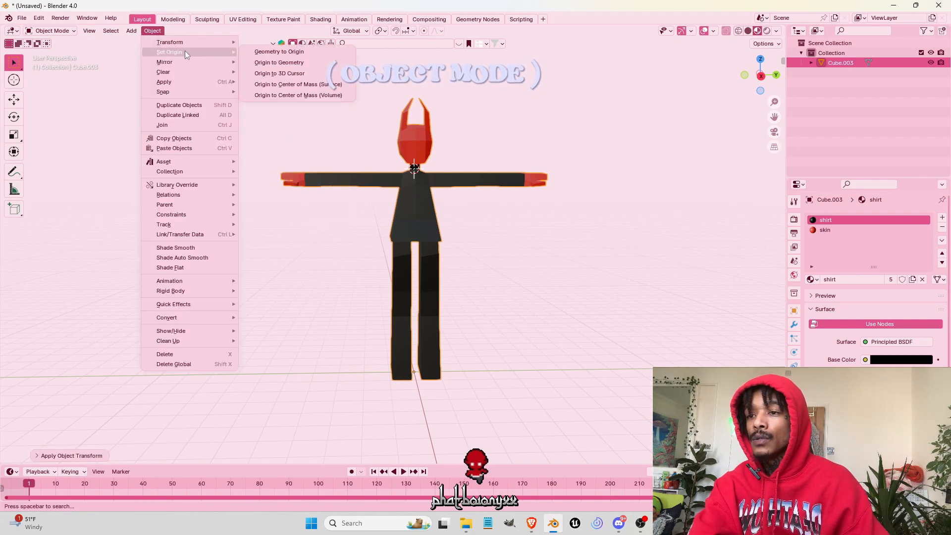
{"action": "mouse_move", "coordinate": [307, 63]}
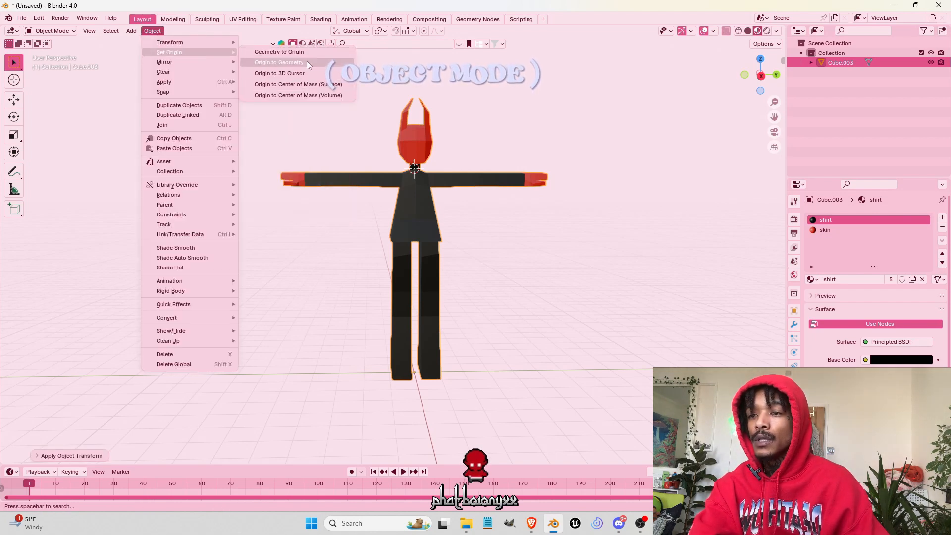
{"action": "left_click", "coordinate": [279, 62]}
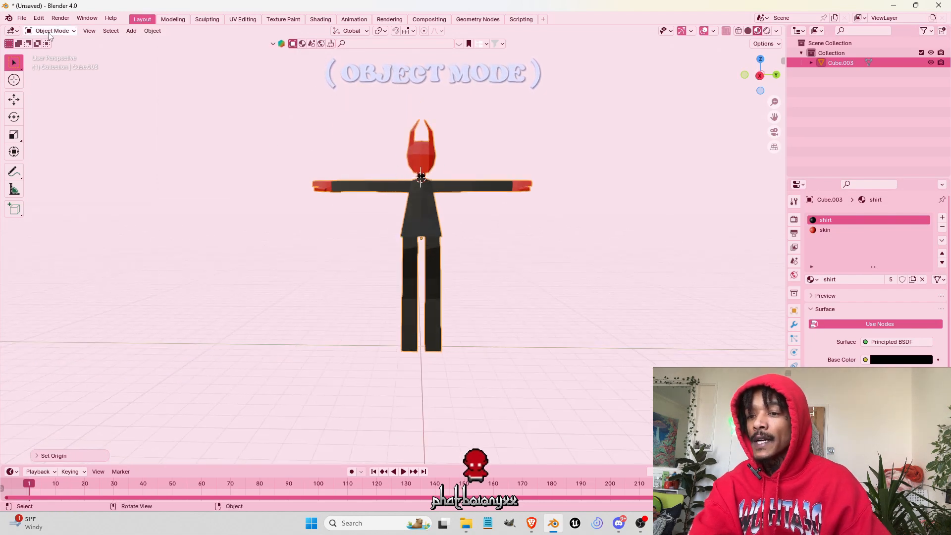
{"action": "left_click", "coordinate": [21, 18]}
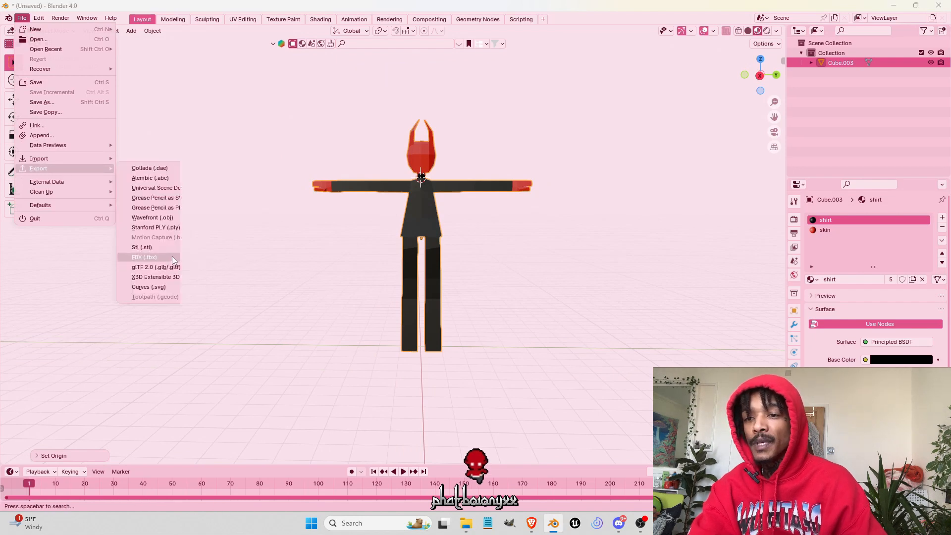
Export the character as FBX with Path Mode Copy and Limit to Selected Objects
{"action": "left_click", "coordinate": [144, 257]}
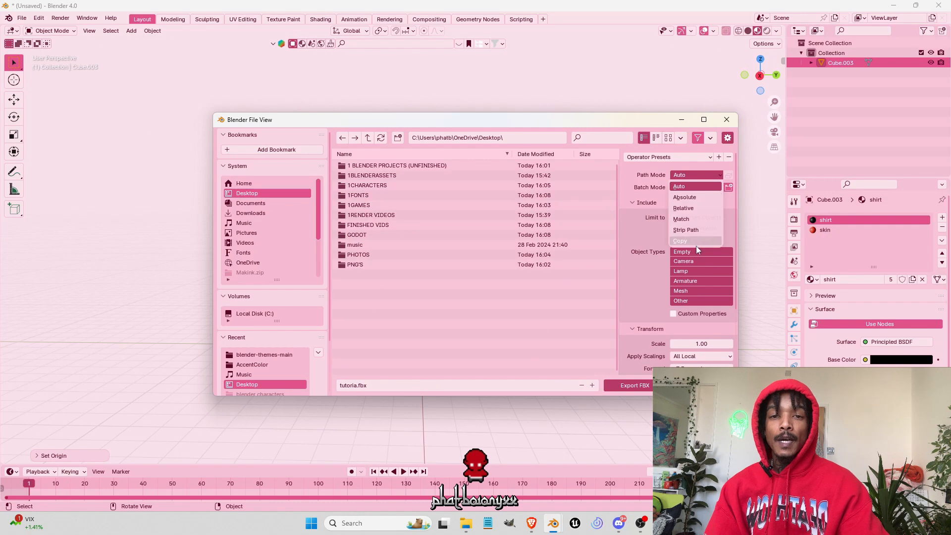
{"action": "left_click", "coordinate": [680, 241]}
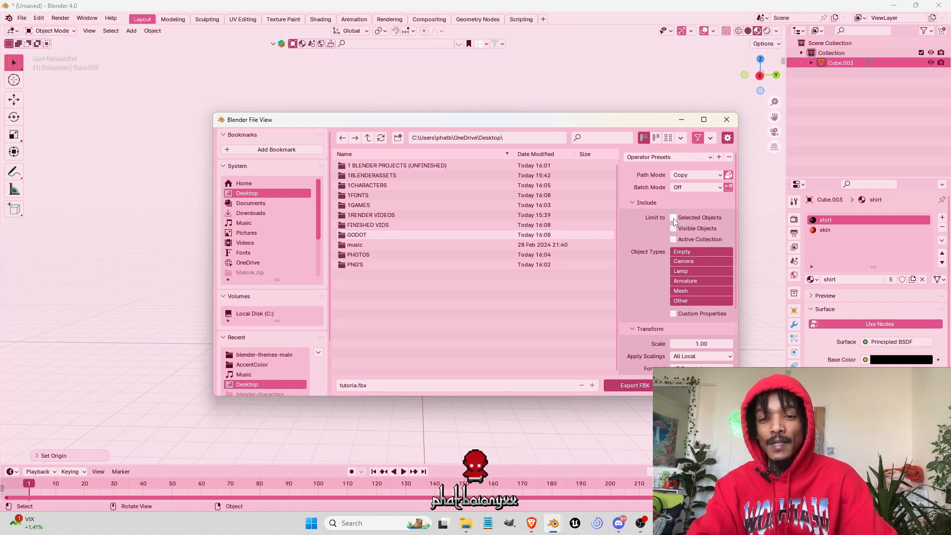
{"action": "left_click", "coordinate": [673, 218]}
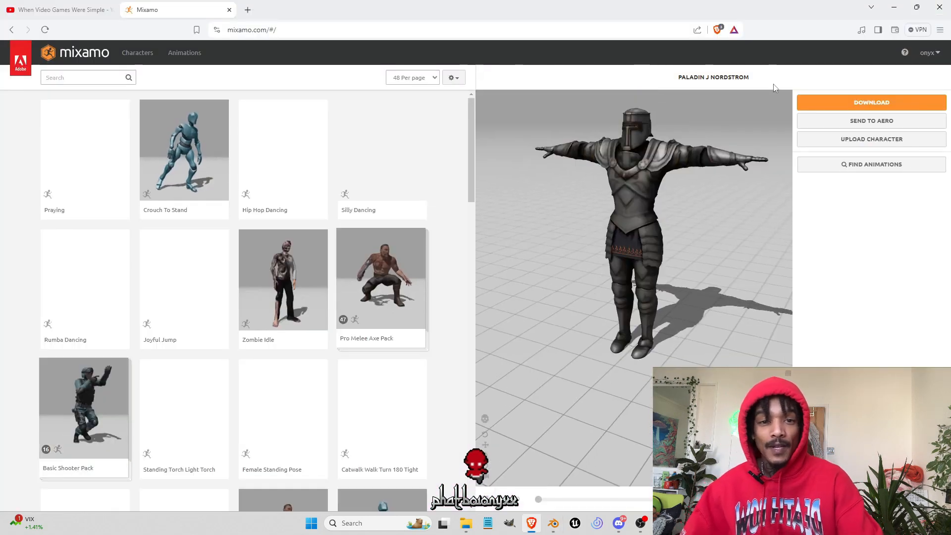
Upload tutoria.fbx from the Desktop through Mixamo's Upload Character dialog
{"action": "left_click", "coordinate": [871, 138]}
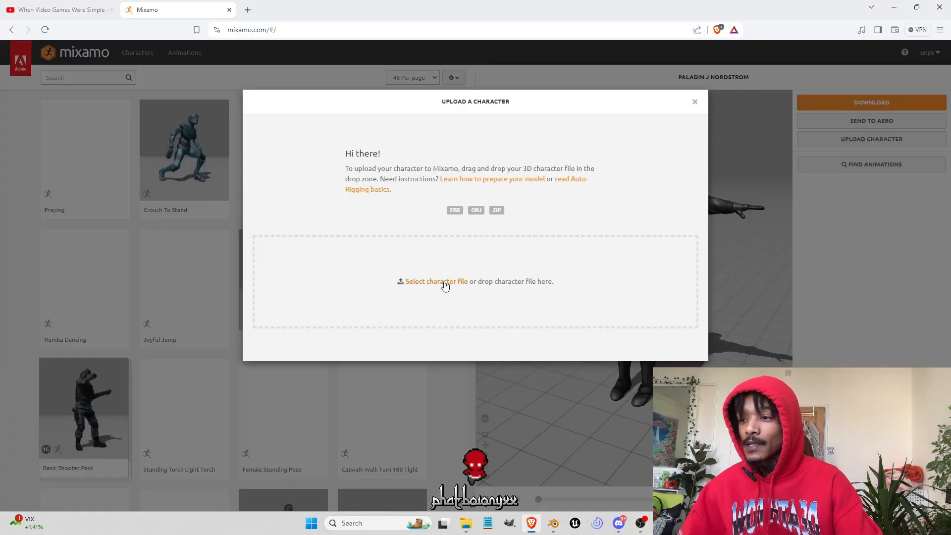
{"action": "left_click", "coordinate": [436, 282]}
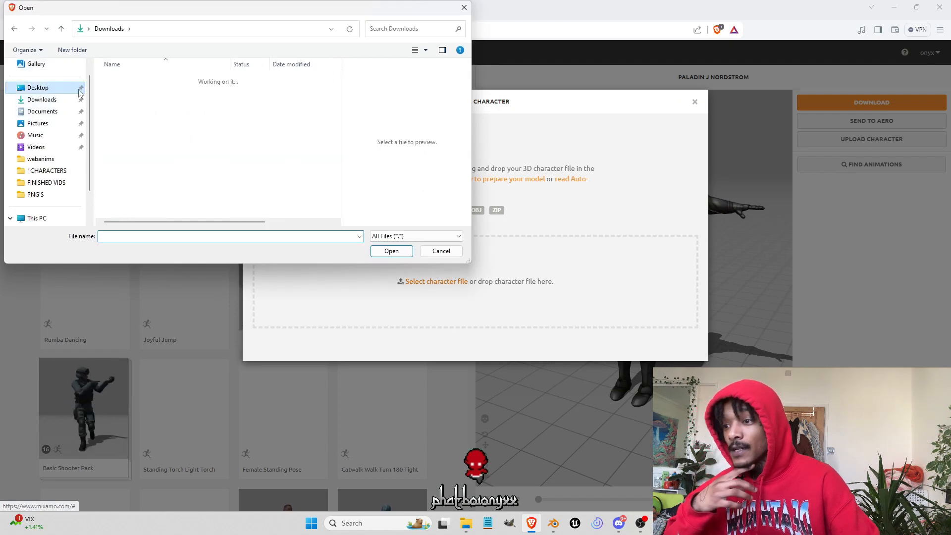
{"action": "left_click", "coordinate": [391, 251]}
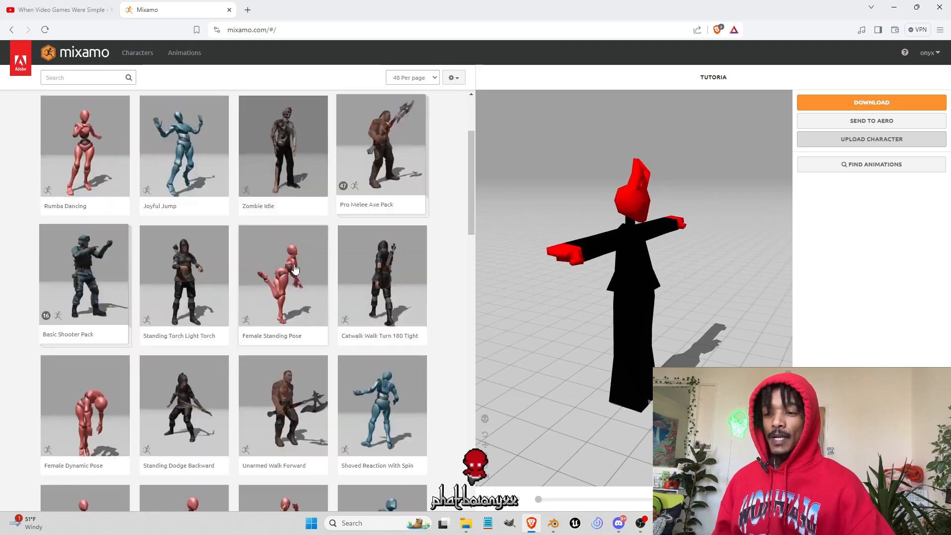
Search 'walk' and apply the Walking animation to TUTORIA
{"action": "scroll", "scroll_direction": "down", "scroll_amount": 3}
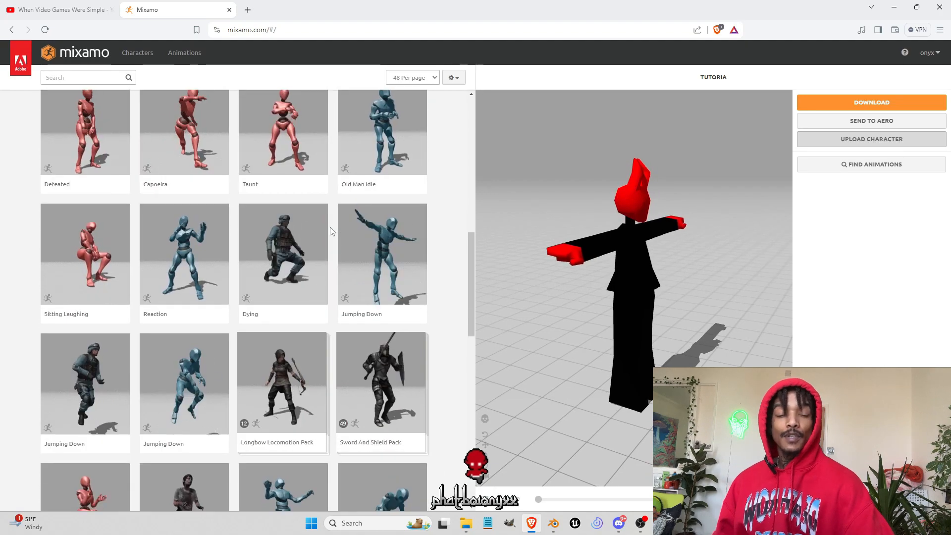
{"action": "scroll", "scroll_direction": "down", "scroll_amount": 3}
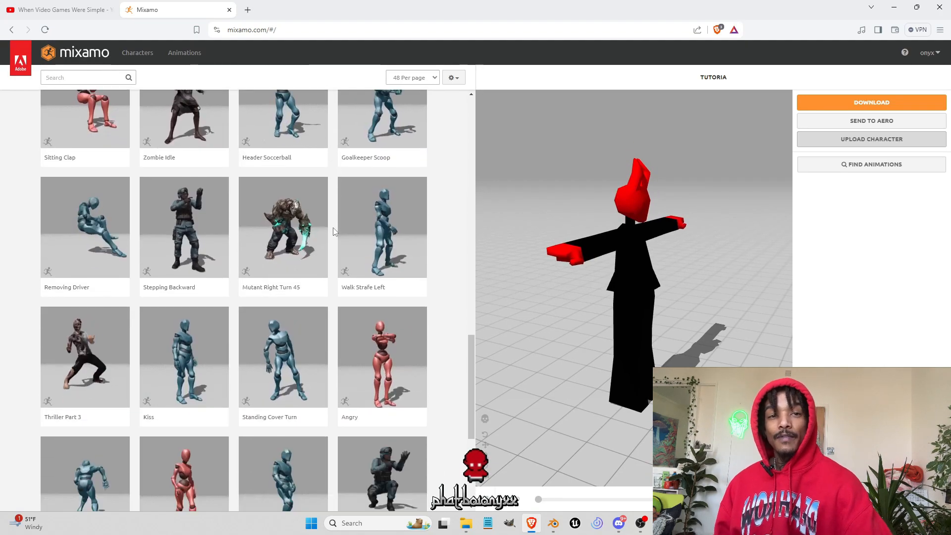
{"action": "scroll", "scroll_direction": "down", "scroll_amount": 3}
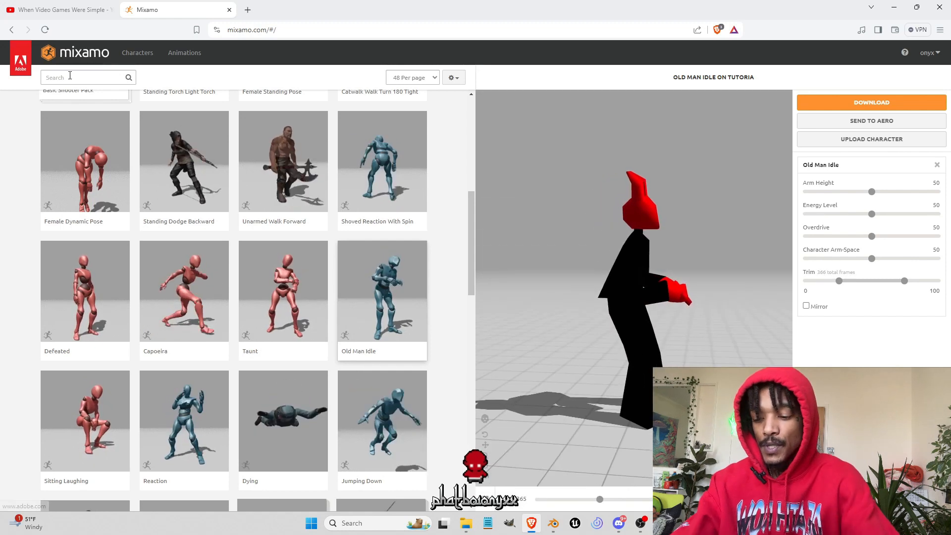
{"action": "type", "text": "walk"}
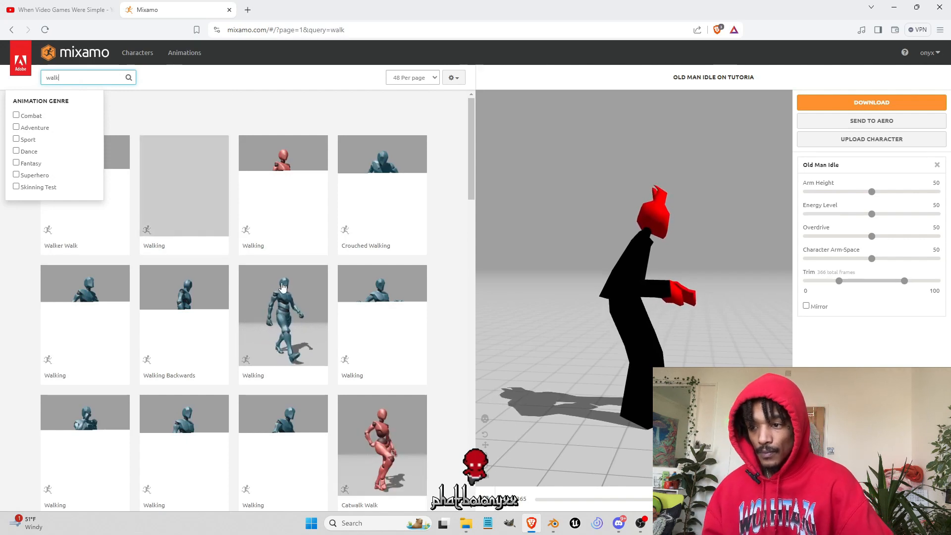
{"action": "left_click", "coordinate": [382, 315]}
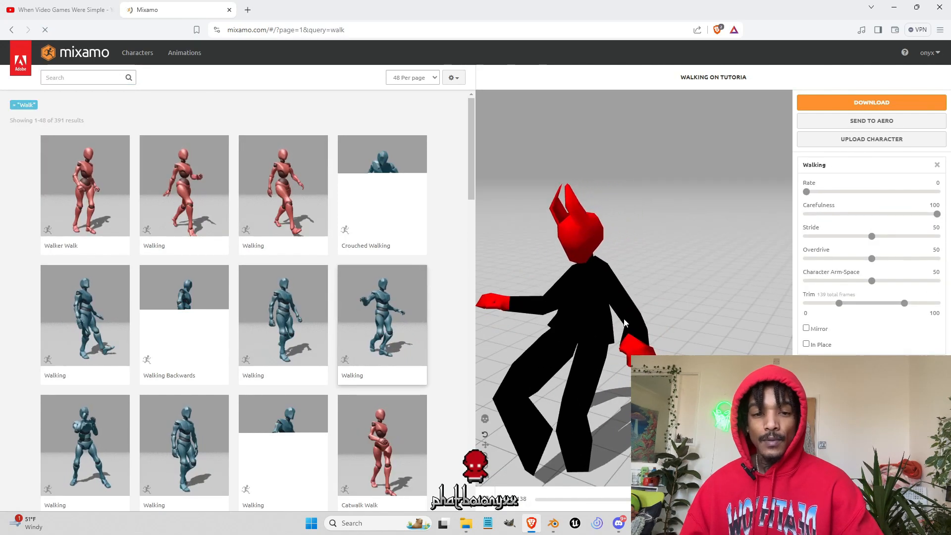
Set the walk In Place with rate 60 and stride 90, and download it as FBX
{"action": "left_click", "coordinate": [806, 344]}
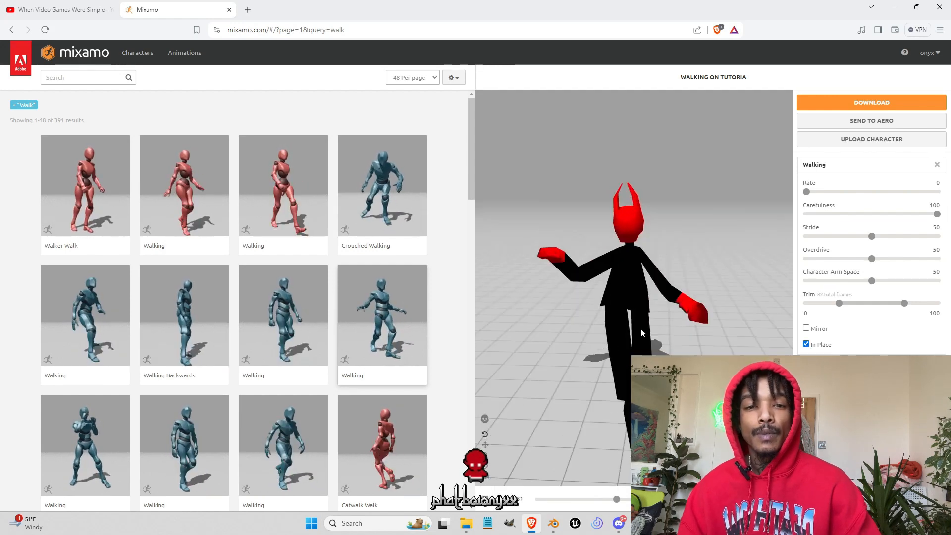
{"action": "left_click_drag", "start_coordinate": [806, 192], "coordinate": [890, 191]}
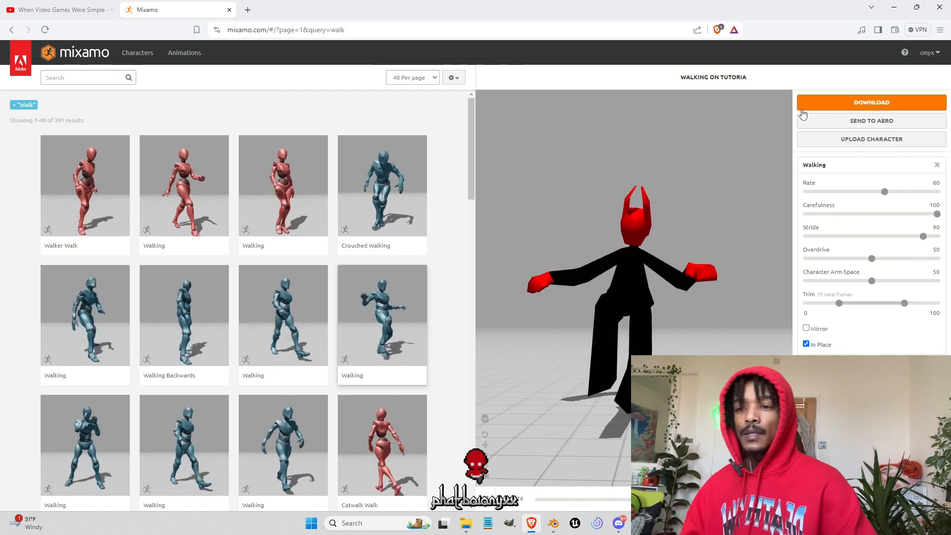
{"action": "left_click", "coordinate": [871, 102]}
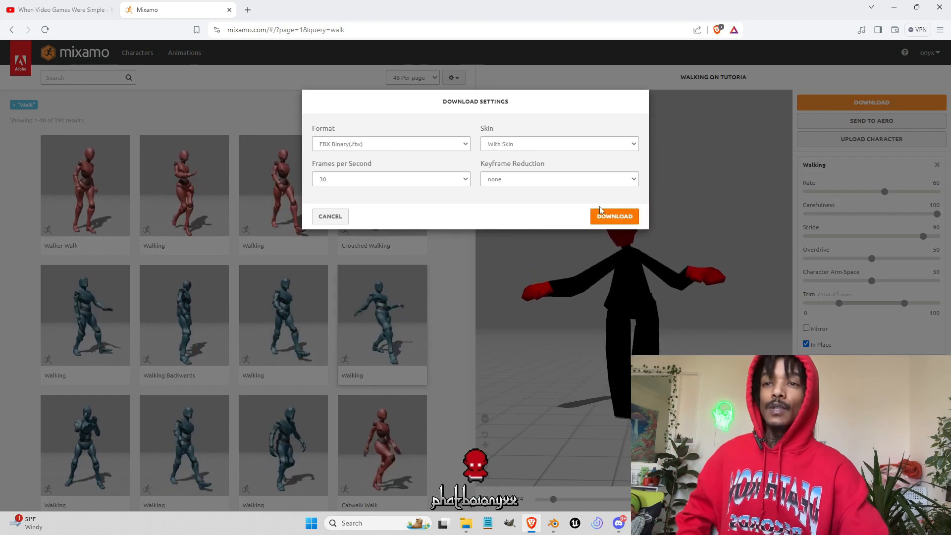
{"action": "left_click", "coordinate": [614, 217]}
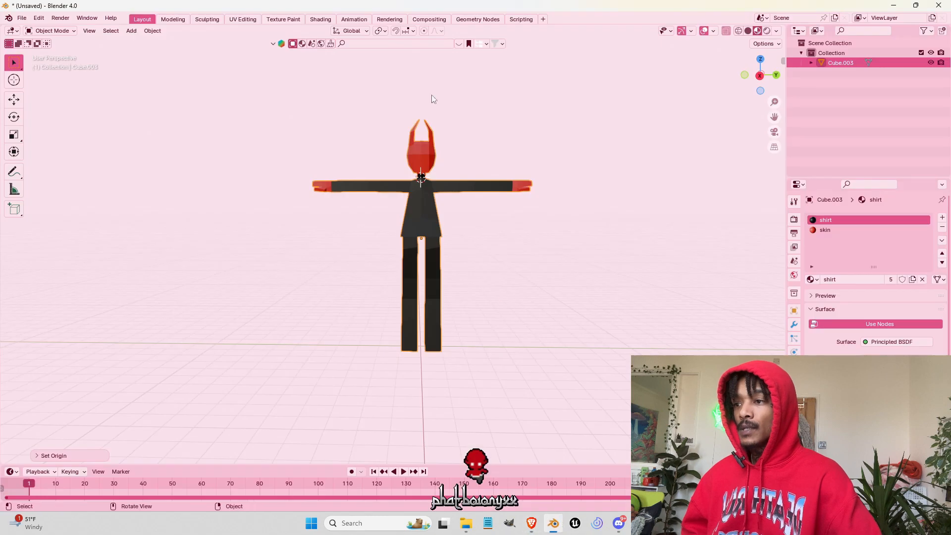
Open the FBX import browser on the Desktop folder containing Walking.fbx
{"action": "left_click", "coordinate": [22, 18]}
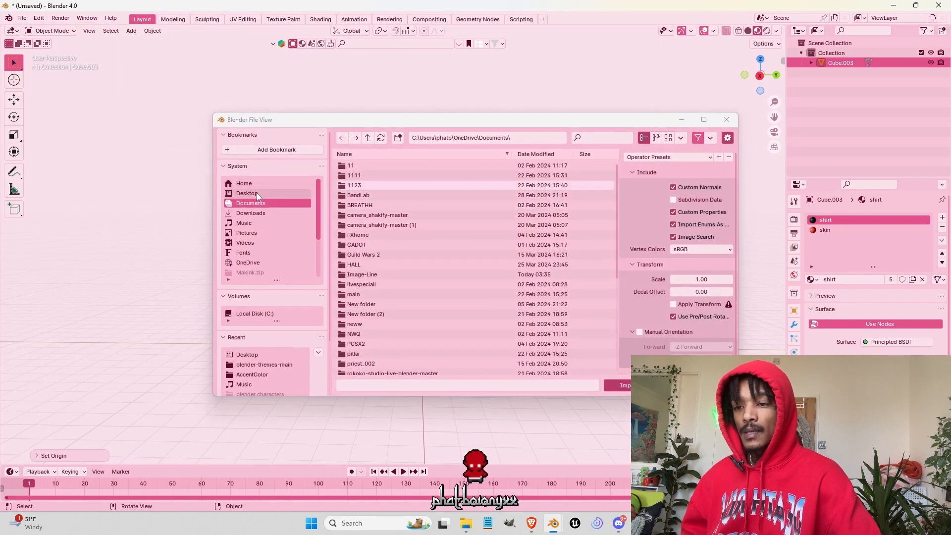
{"action": "left_click", "coordinate": [247, 193]}
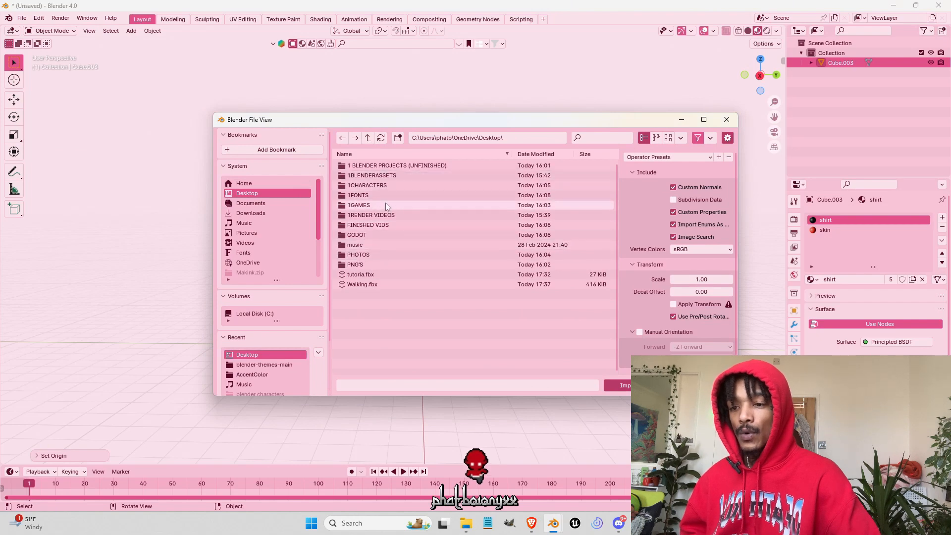